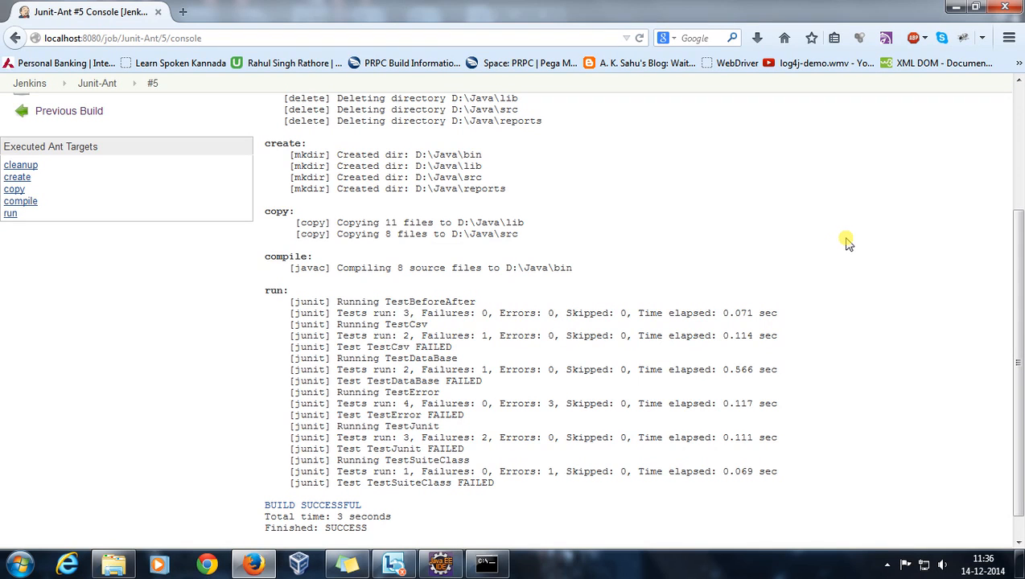
pyautogui.moveTo(853, 248)
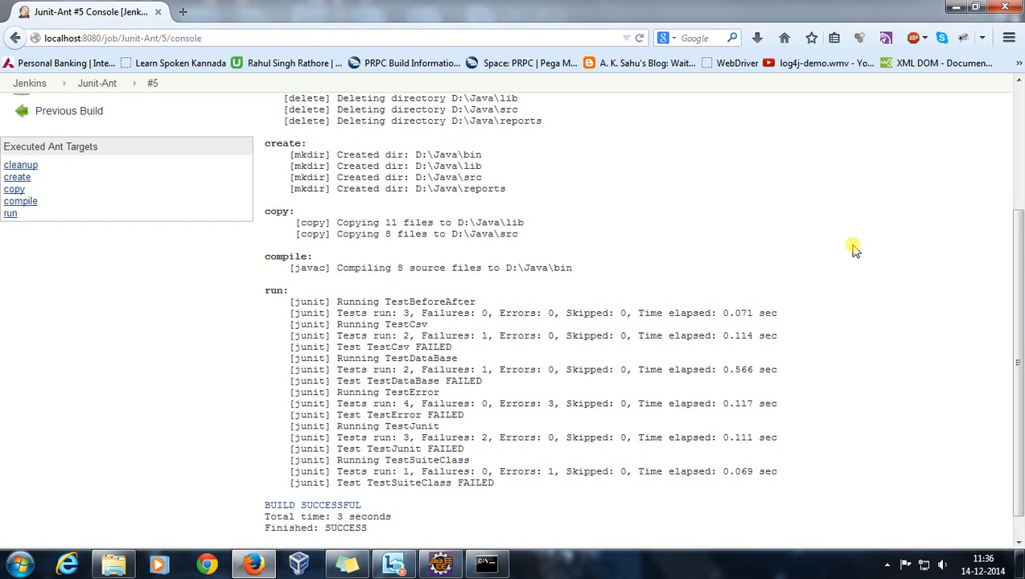
pyautogui.moveTo(838, 272)
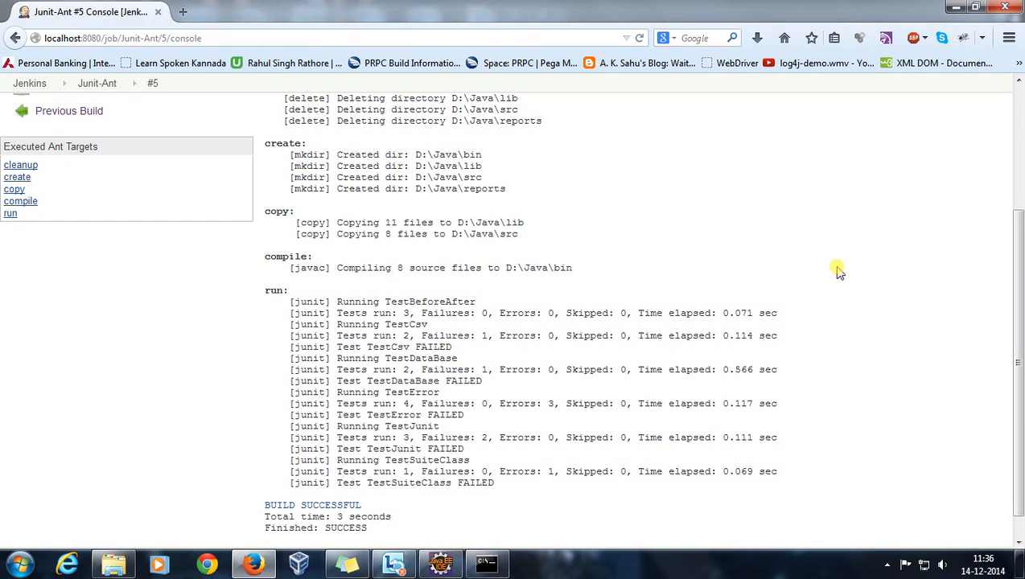
# Change the build.xml JUnit formatter type from plain to xml and save.
pyautogui.click(440, 563)
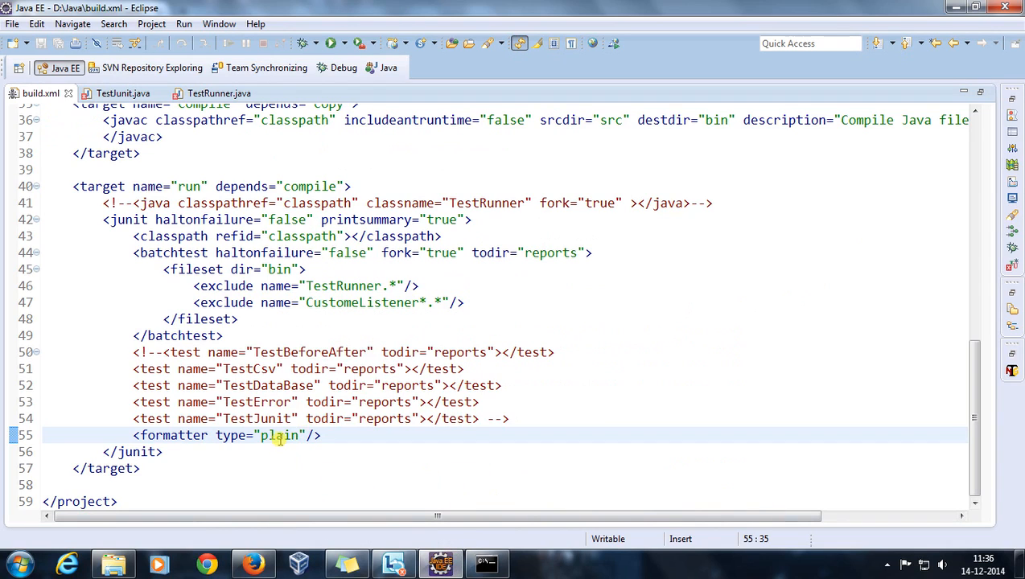
pyautogui.write('x')
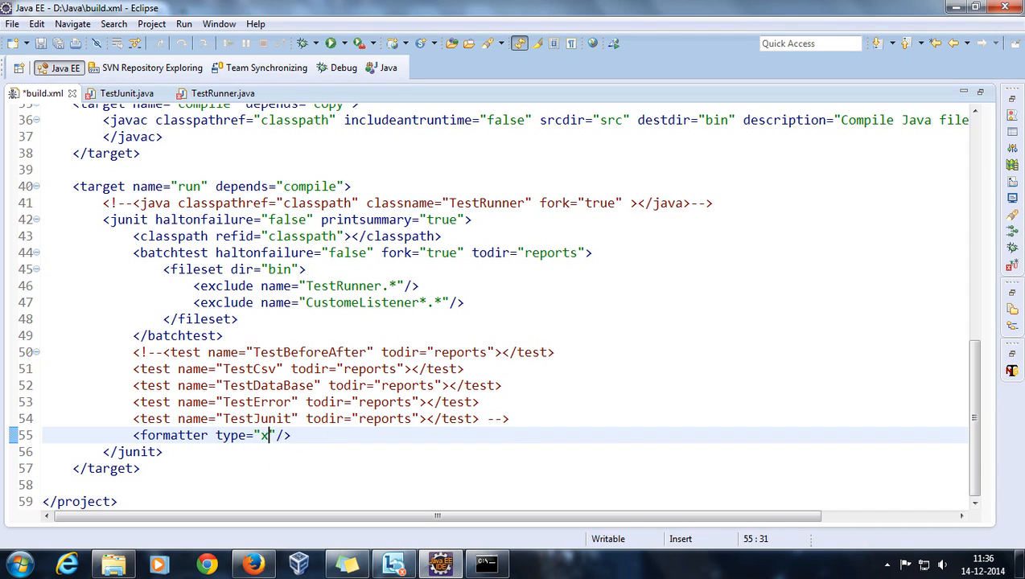
pyautogui.write('ml')
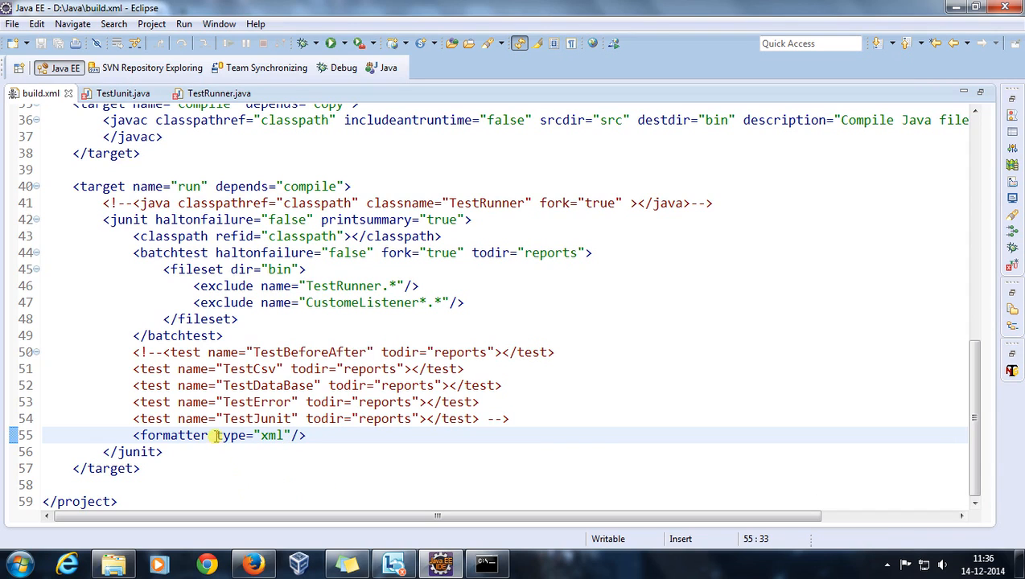
pyautogui.doubleClick(233, 435)
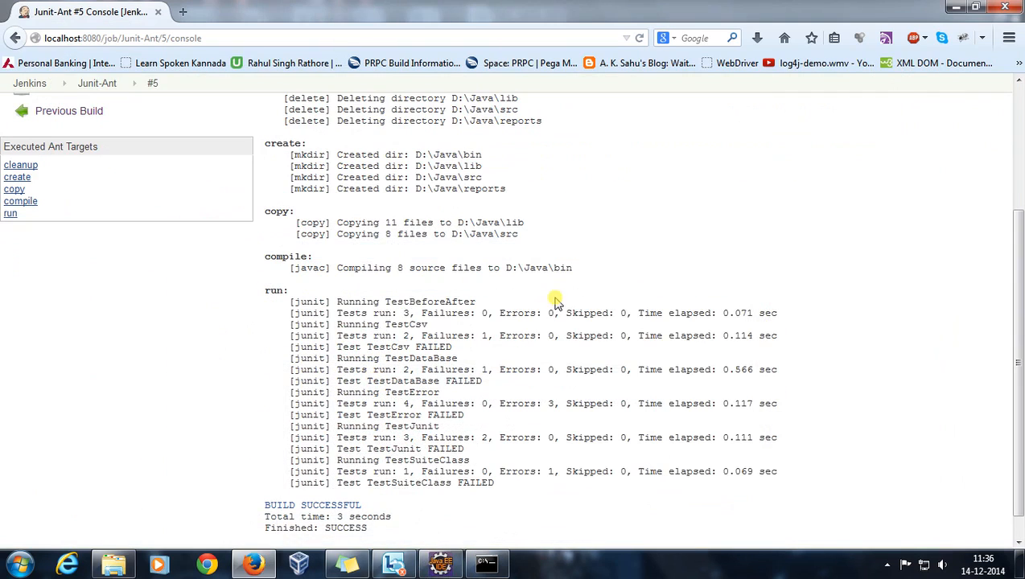
# Open Junit-Ant's configuration, enable a custom workspace, and copy the D:\Java folder path.
pyautogui.click(97, 83)
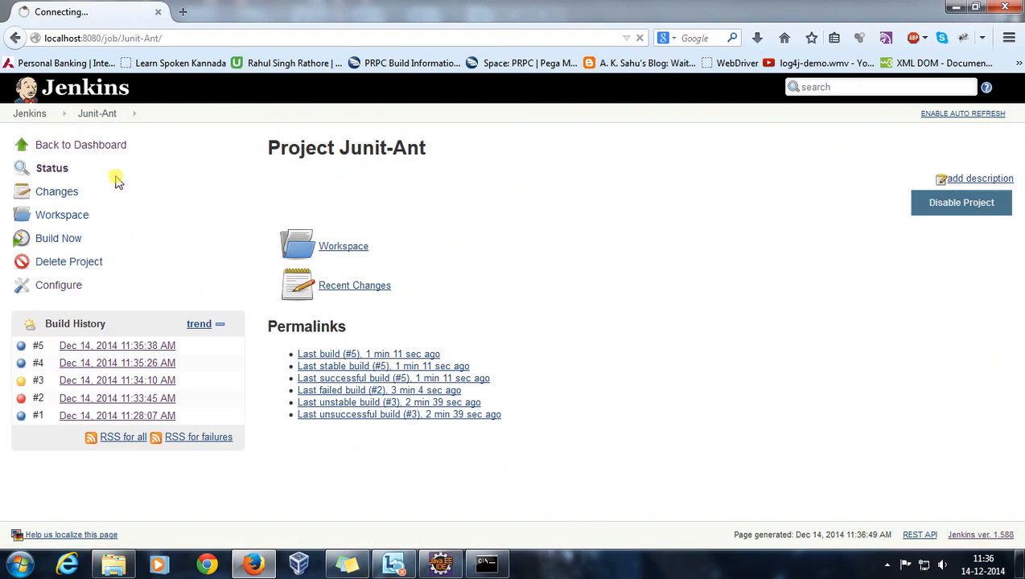
pyautogui.click(57, 285)
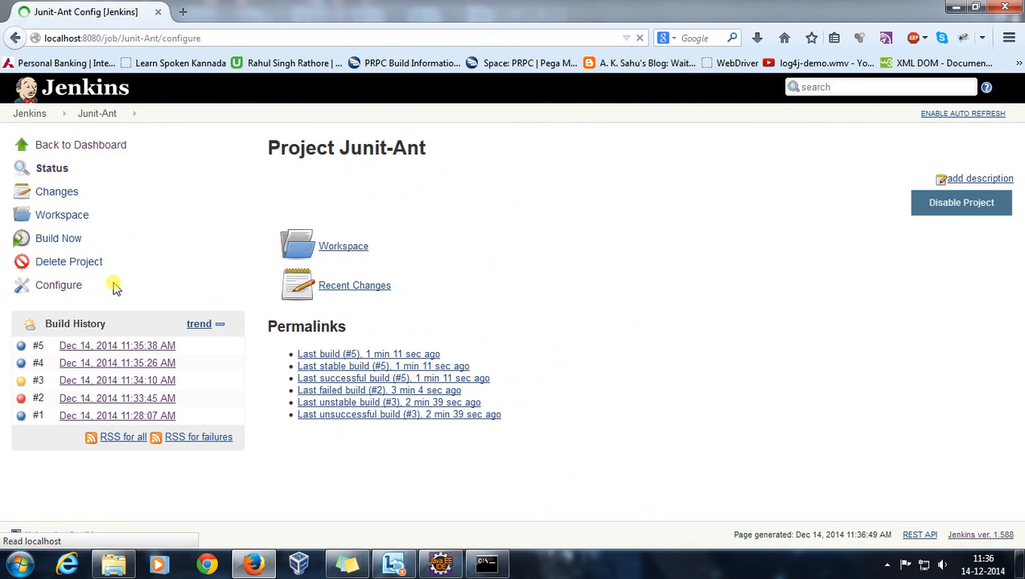
pyautogui.click(58, 285)
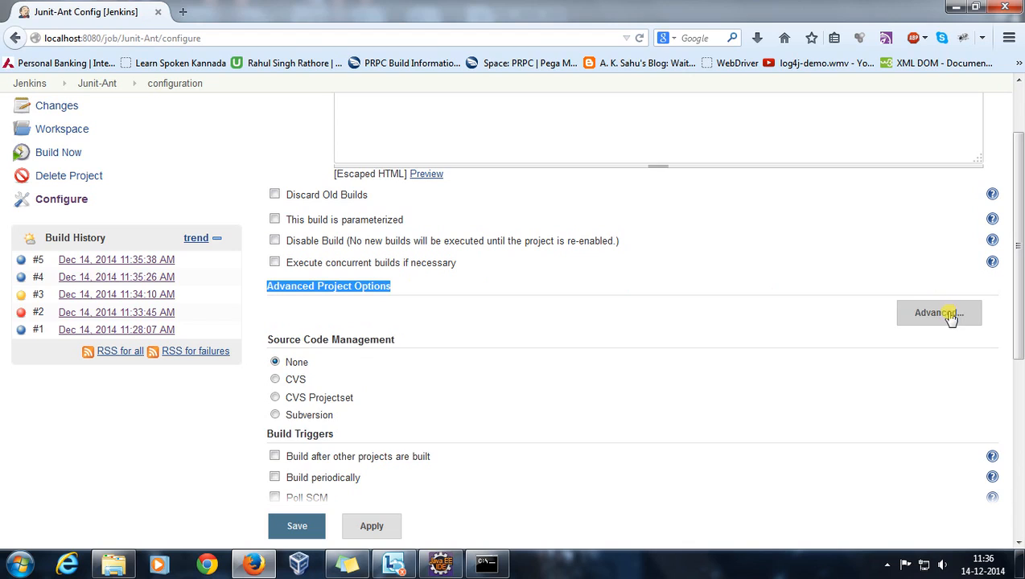
pyautogui.click(938, 313)
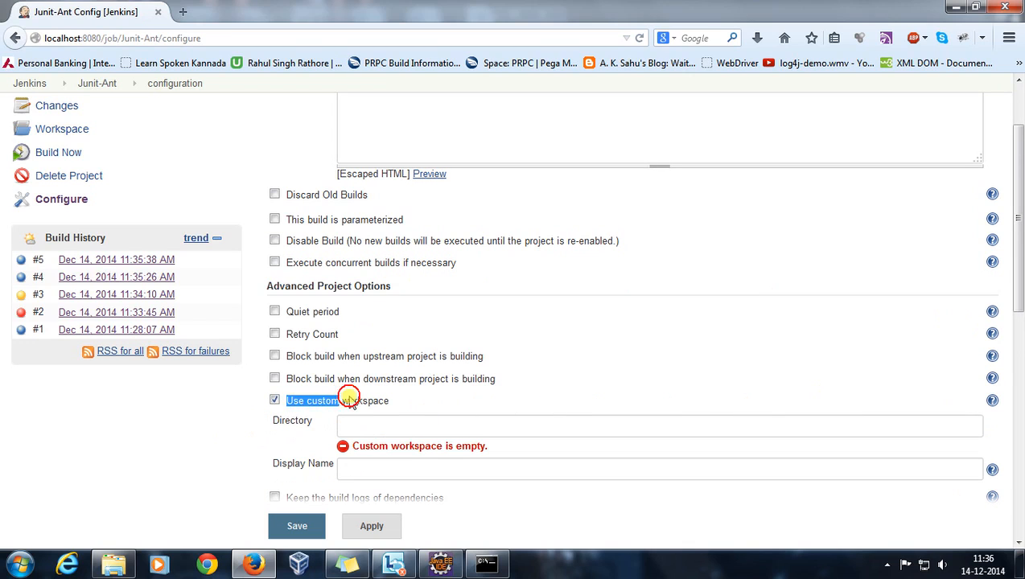
pyautogui.moveTo(426, 400)
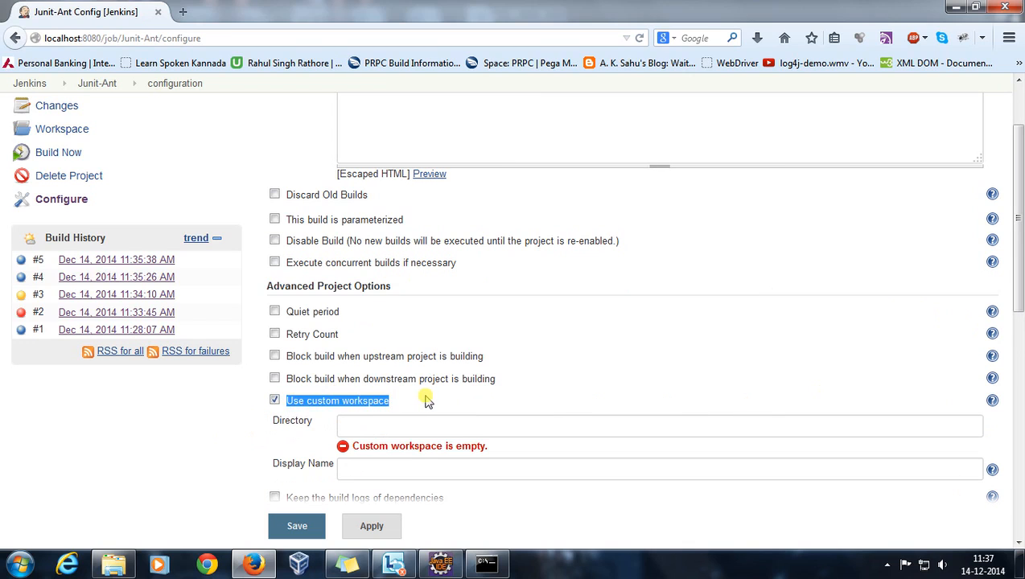
pyautogui.moveTo(213, 504)
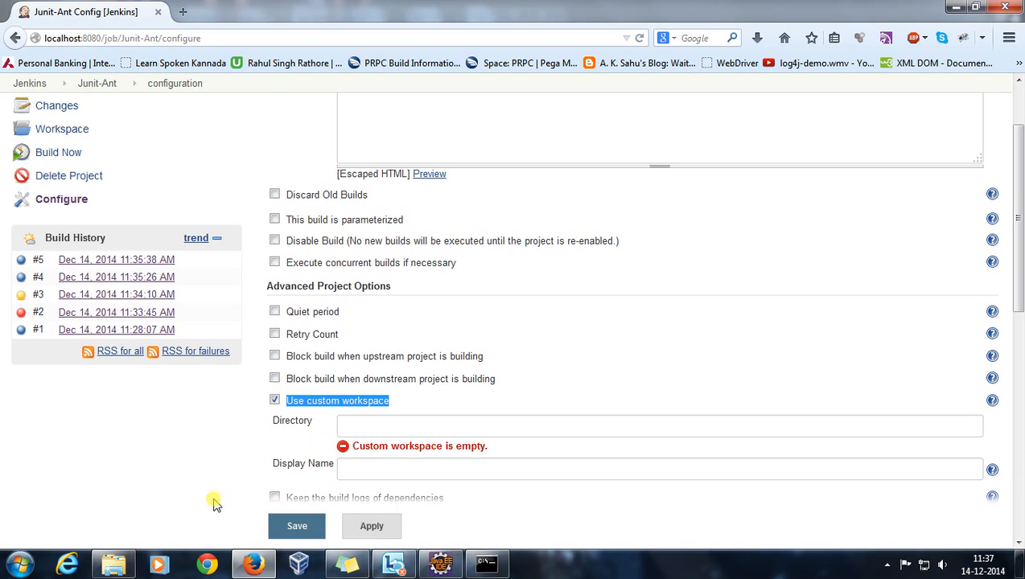
pyautogui.click(113, 562)
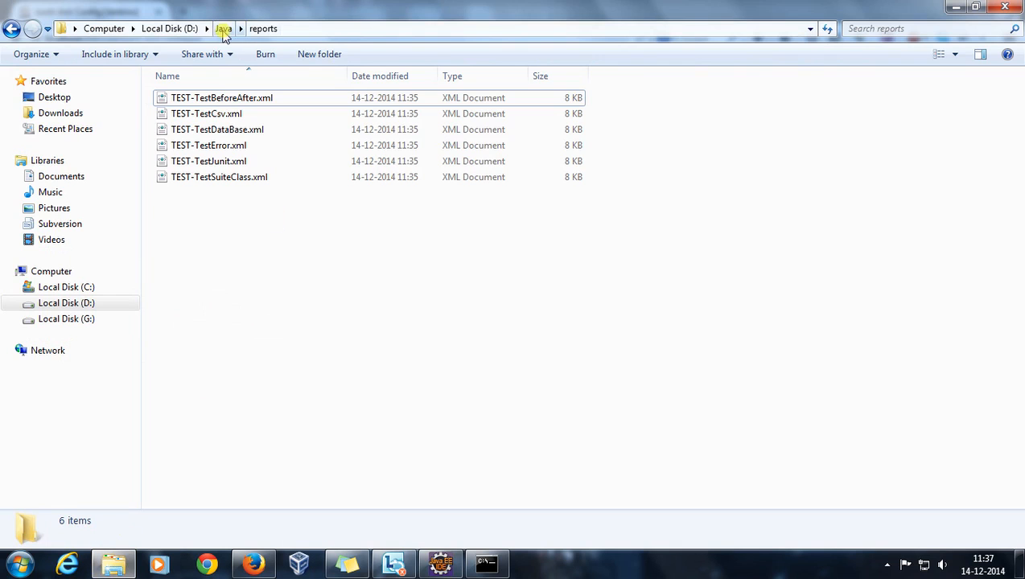
pyautogui.click(223, 28)
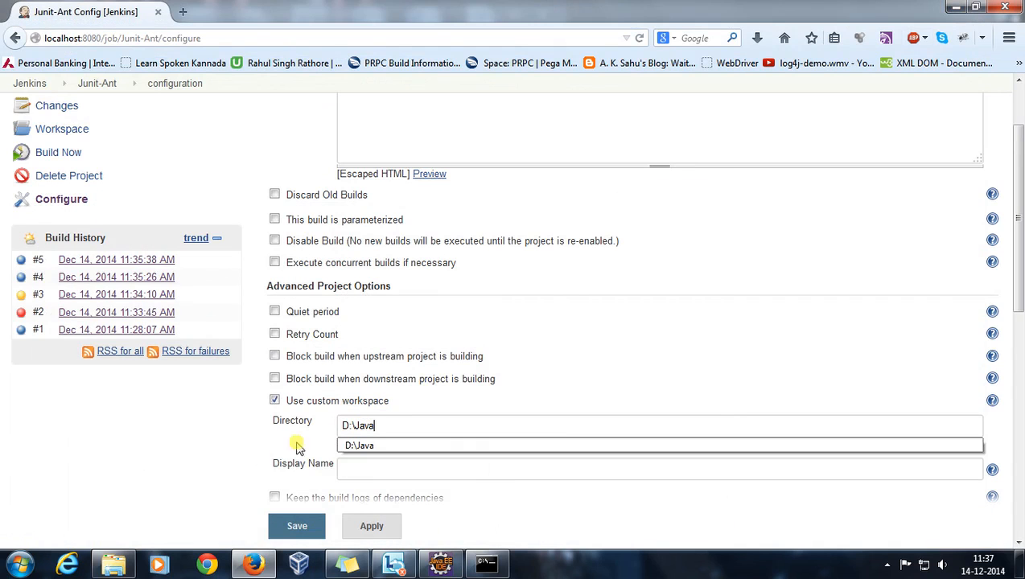
# Enter D:\Java as the workspace directory and scroll to the post-build actions.
pyautogui.scroll(-3)
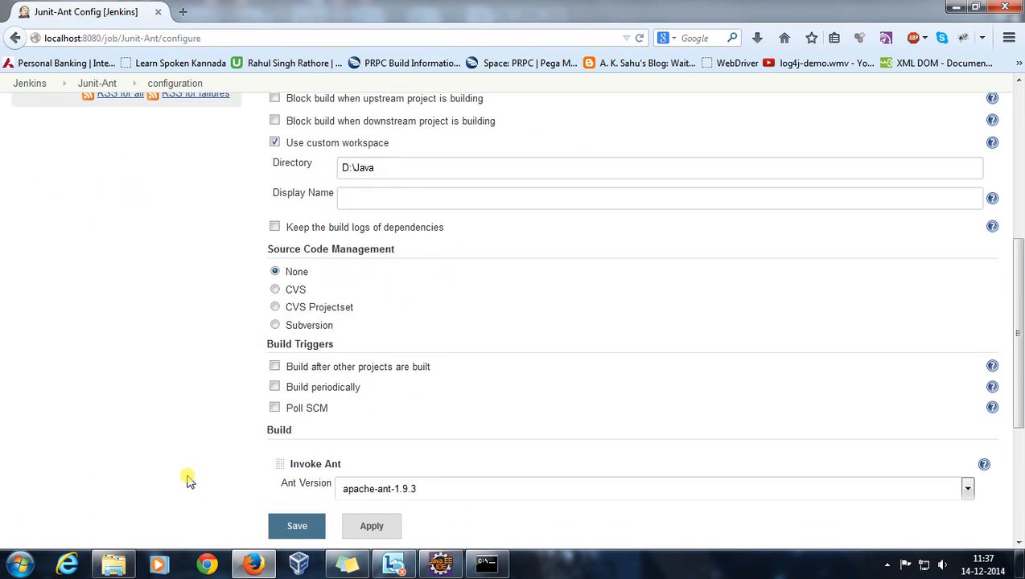
pyautogui.scroll(-3)
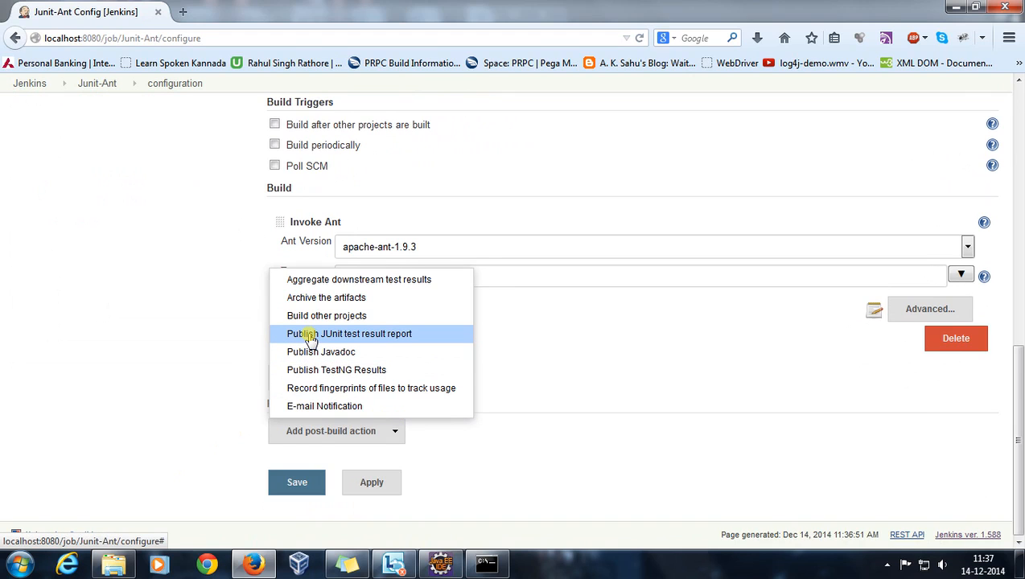
# Add a JUnit test result report action with reports/*.xml and apply it.
pyautogui.click(349, 333)
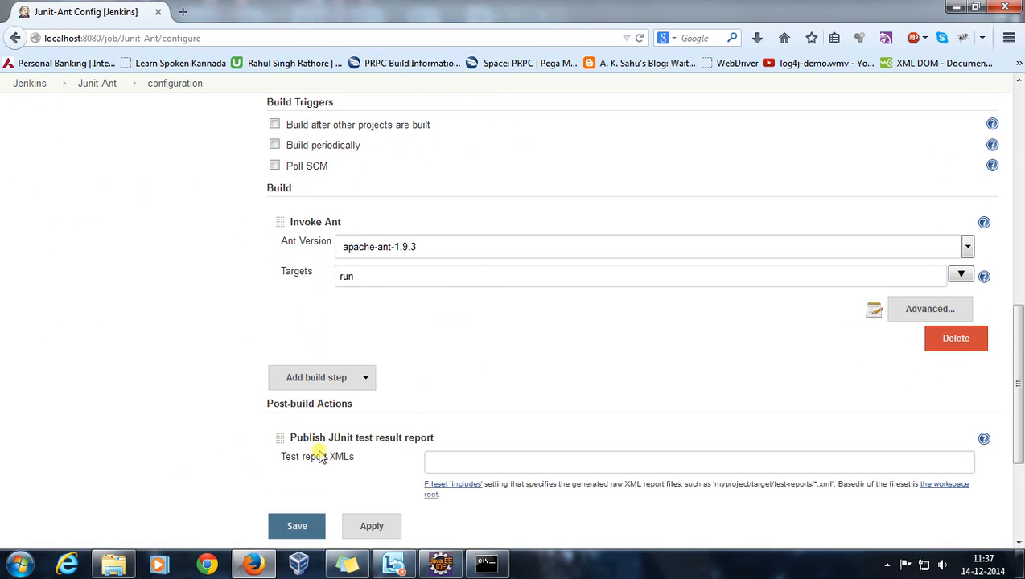
pyautogui.scroll(-3)
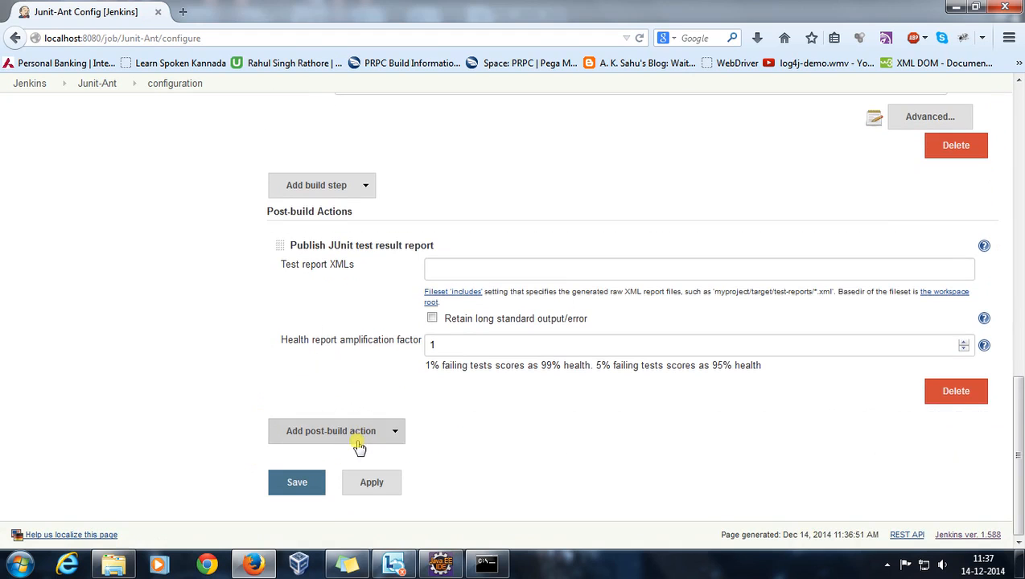
pyautogui.moveTo(349, 440)
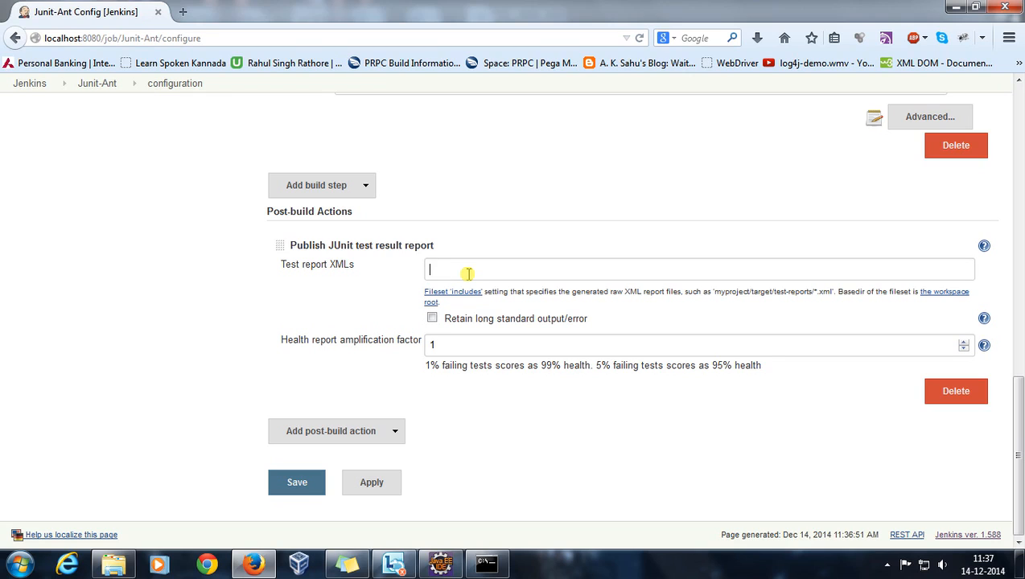
pyautogui.moveTo(153, 513)
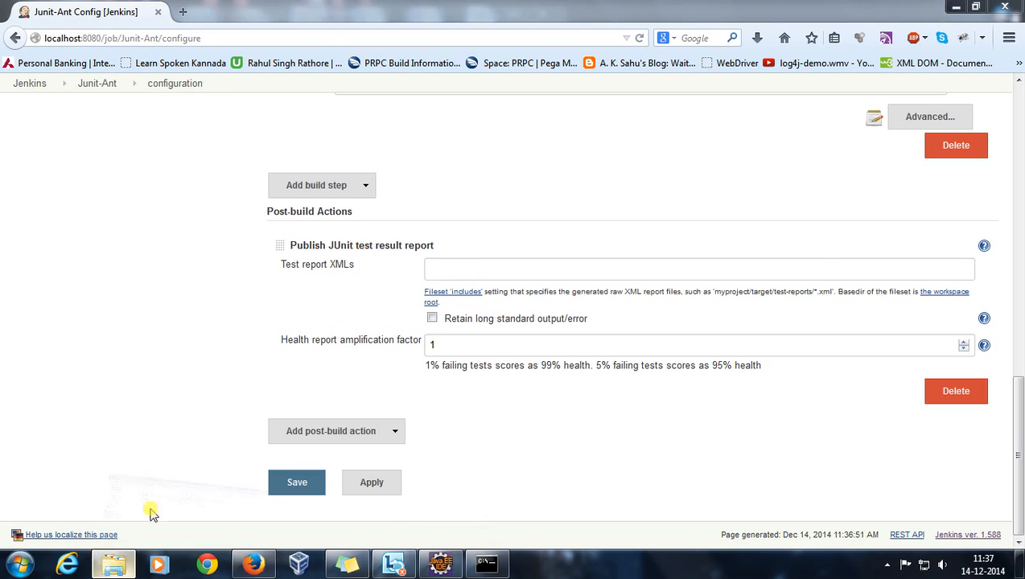
pyautogui.click(113, 563)
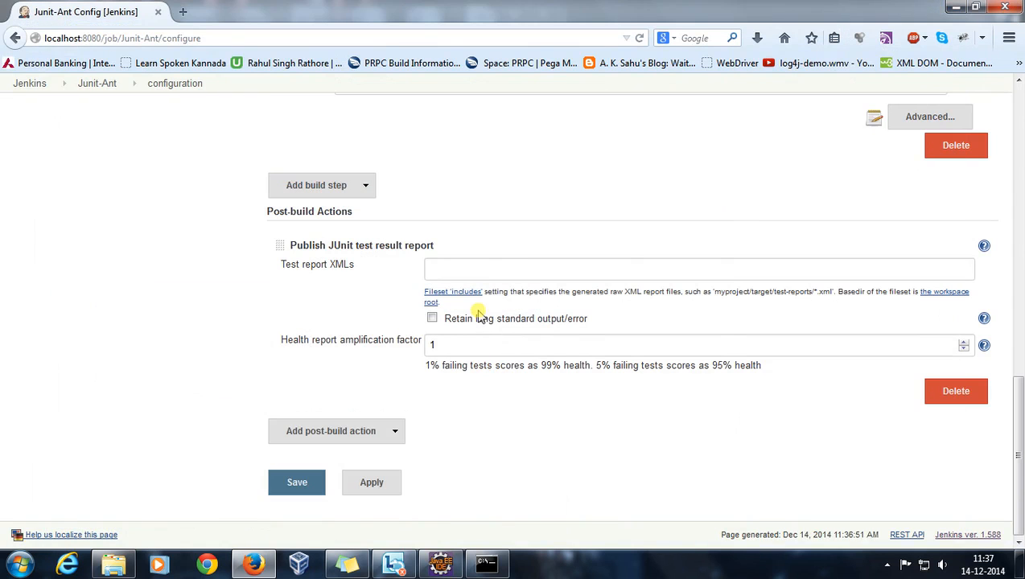
pyautogui.write('reports/*.xml')
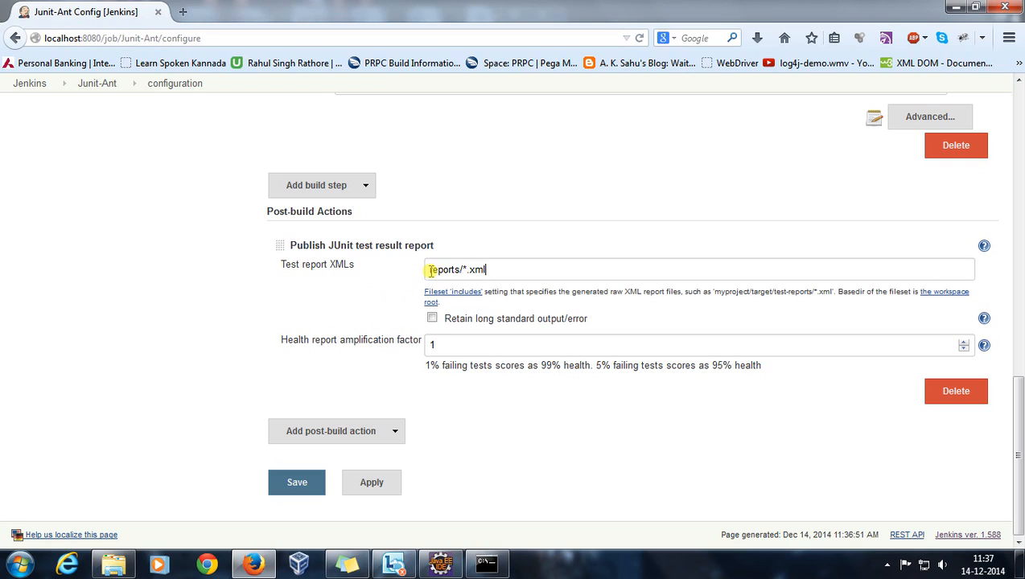
pyautogui.scroll(3)
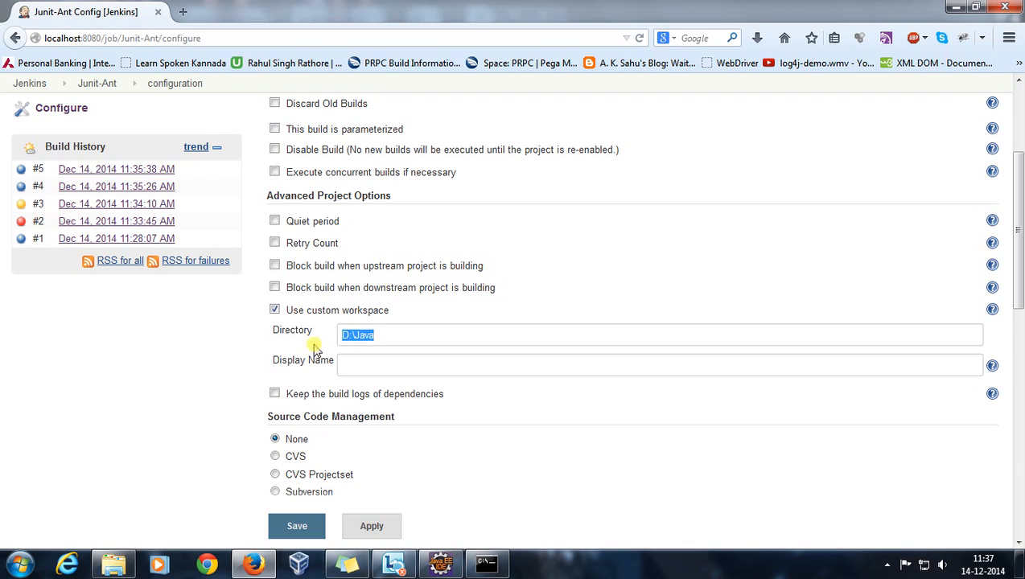
pyautogui.scroll(-3)
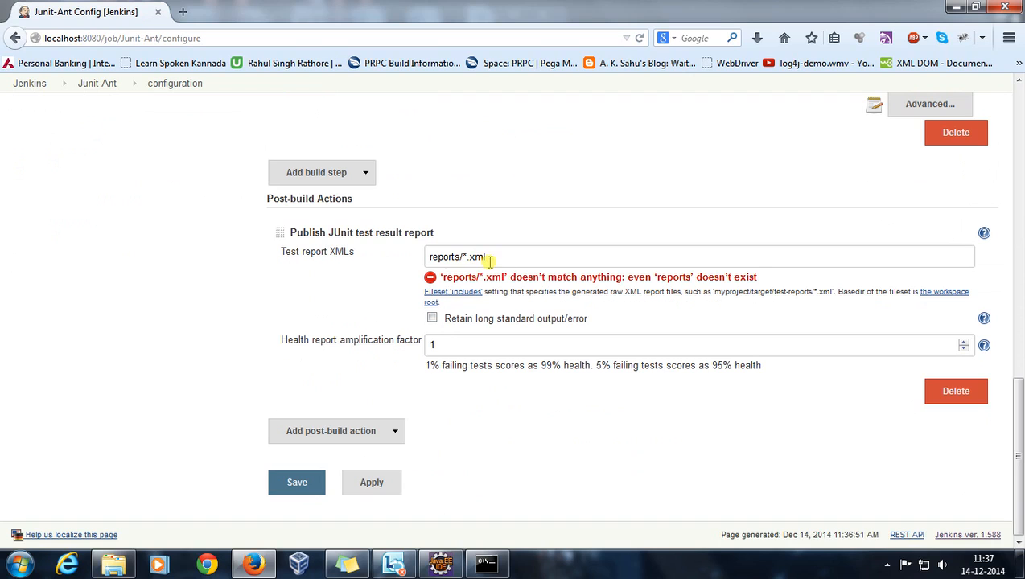
pyautogui.click(371, 482)
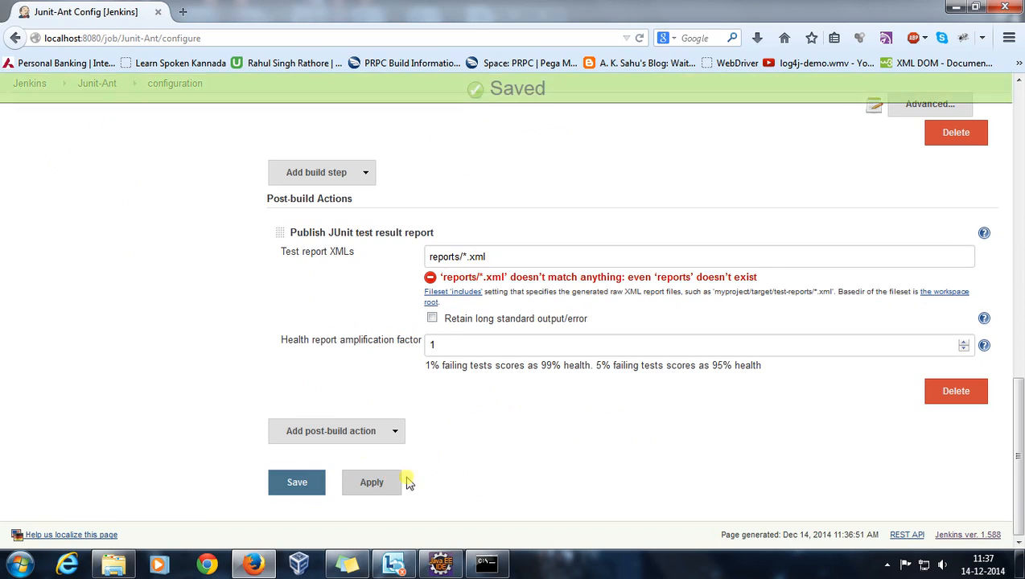
# Save the Junit-Ant configuration and trigger new build #6.
pyautogui.click(297, 482)
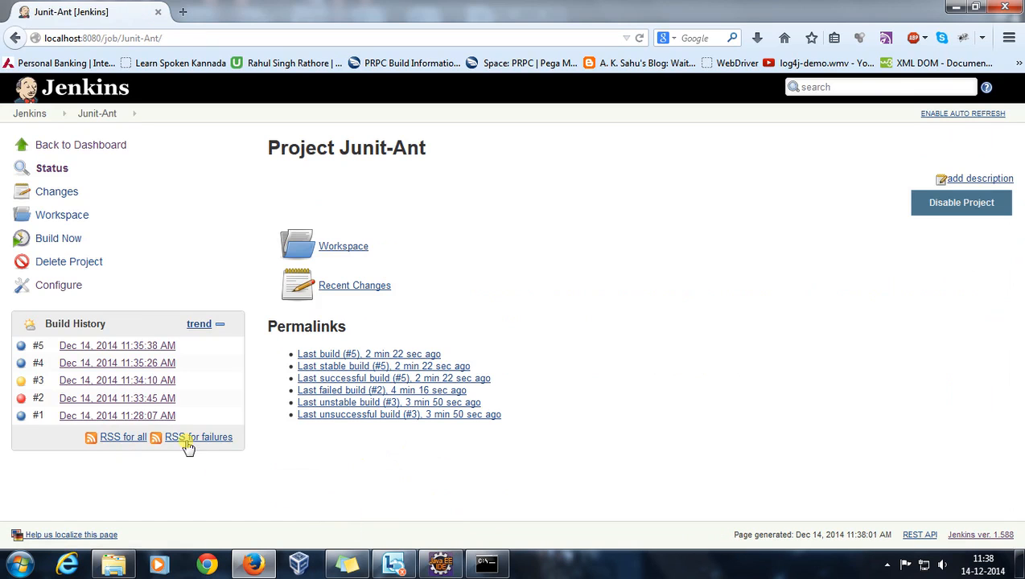
pyautogui.moveTo(468, 324)
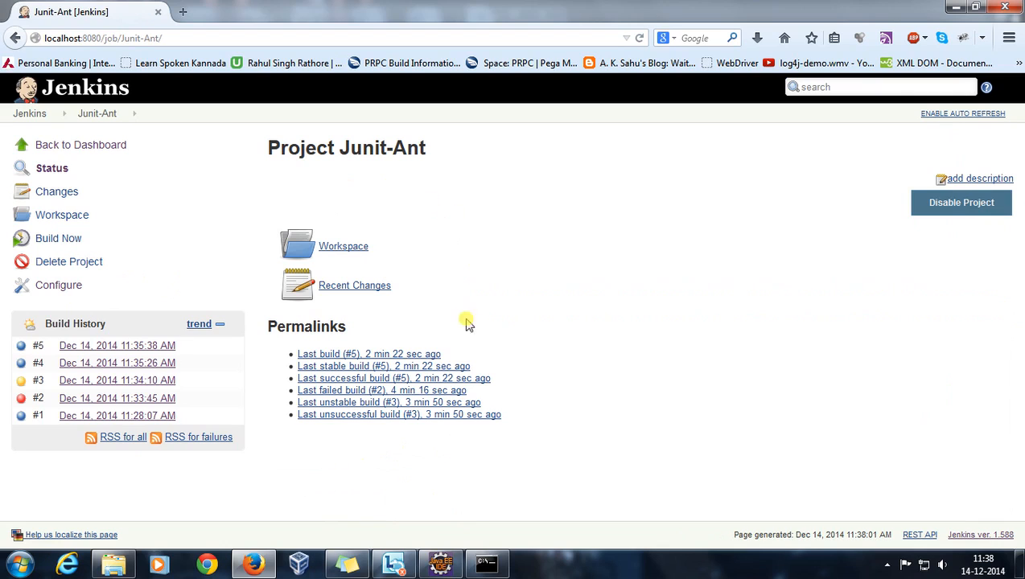
pyautogui.moveTo(435, 285)
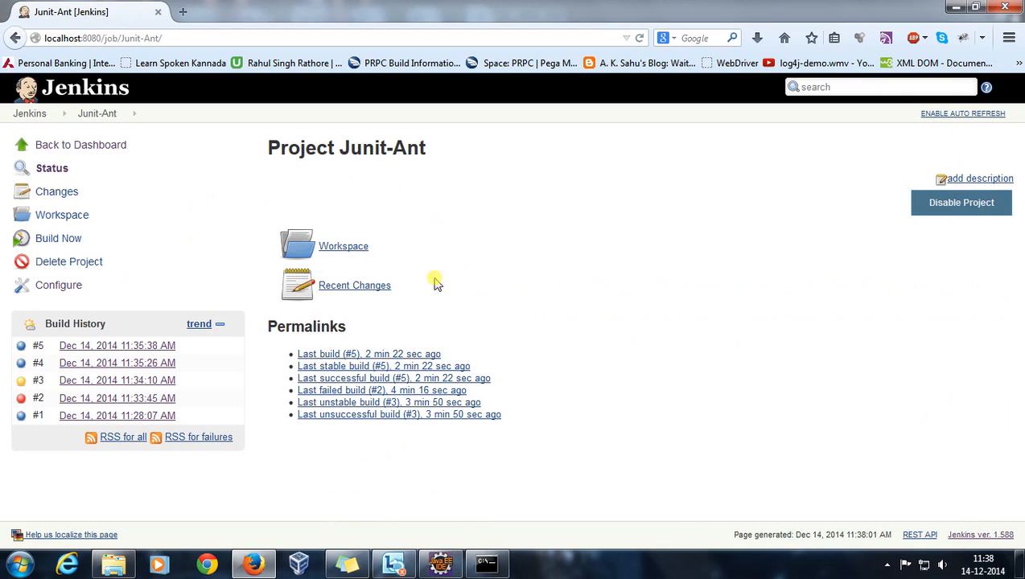
pyautogui.click(58, 238)
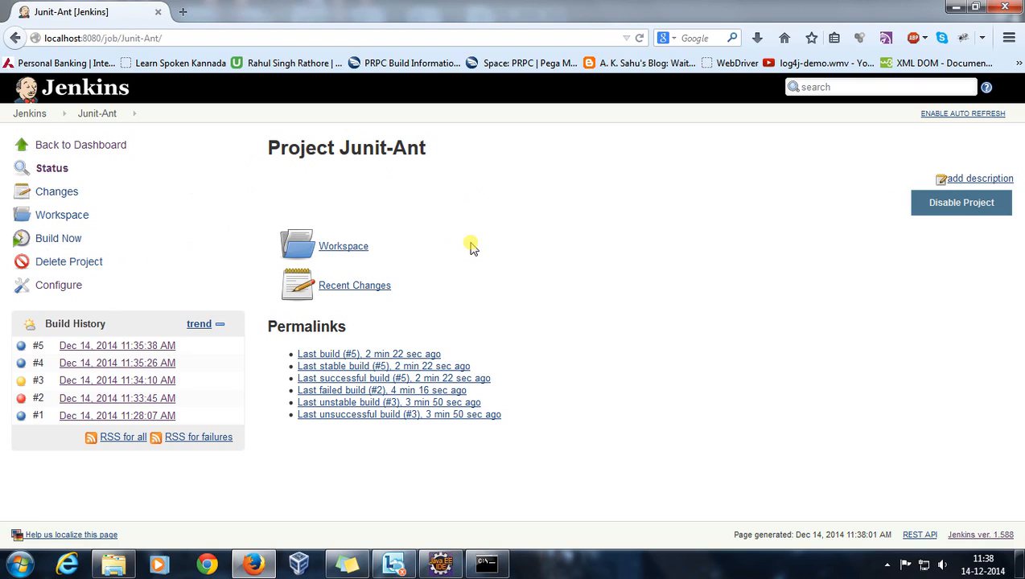
pyautogui.click(57, 239)
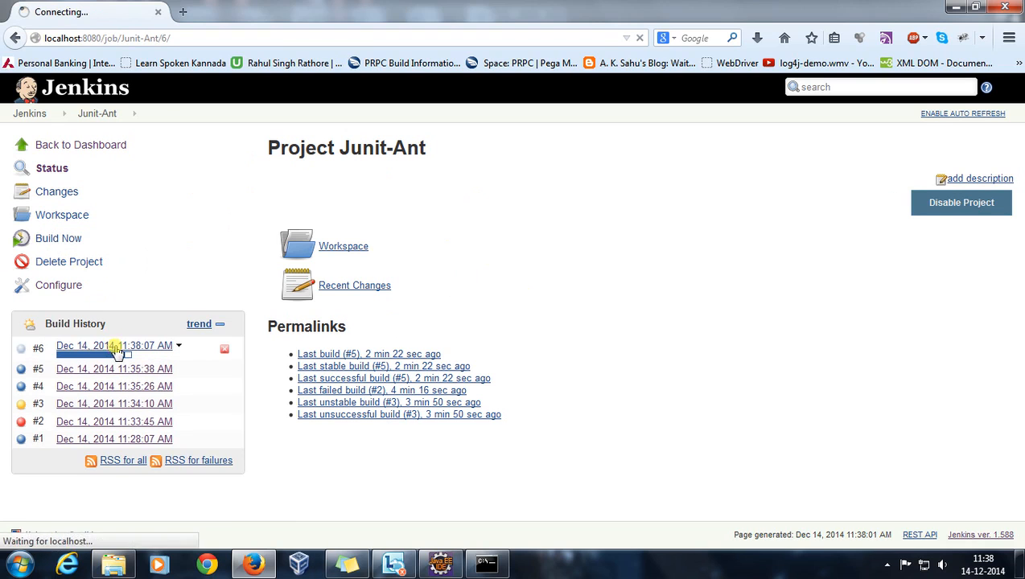
# Read build #6's console log ending UNSTABLE, then return to the Junit-Ant project.
pyautogui.click(114, 345)
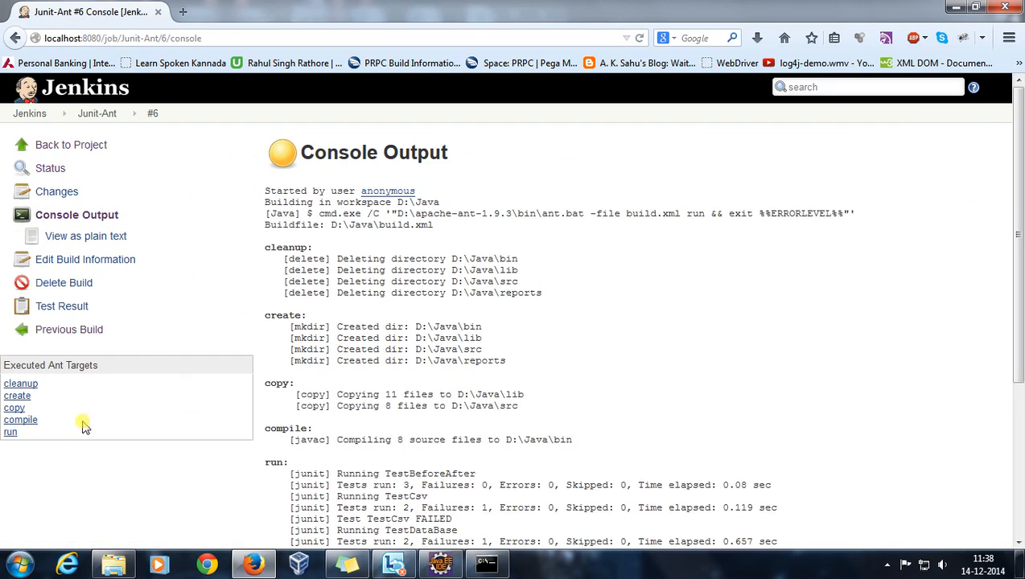
pyautogui.moveTo(747, 330)
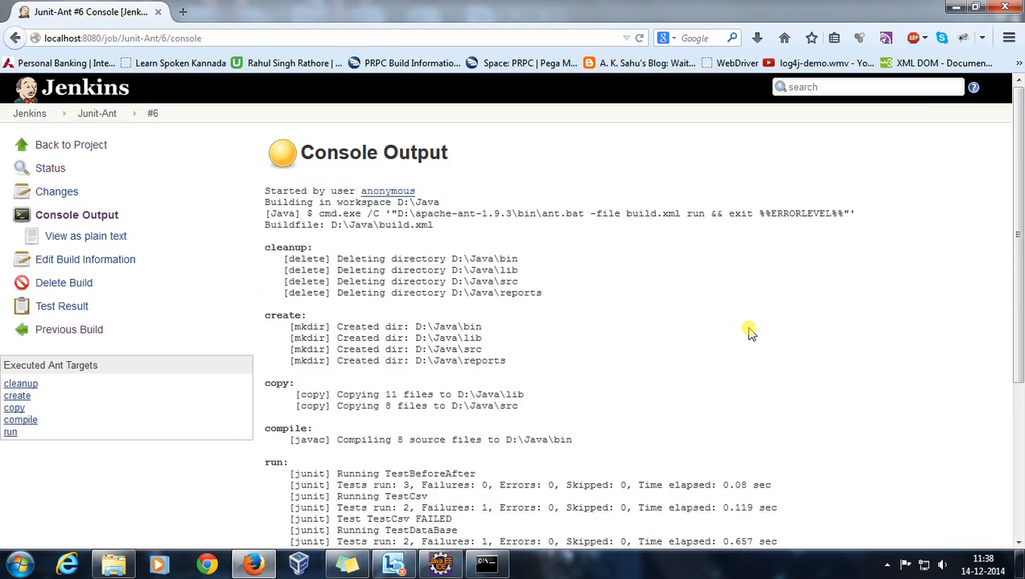
pyautogui.scroll(-3)
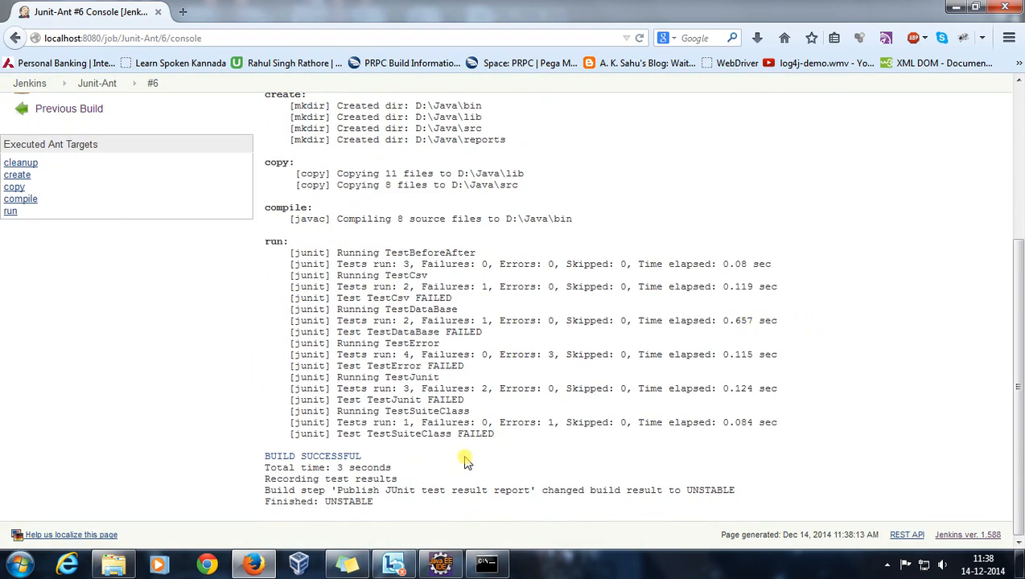
pyautogui.moveTo(265, 494)
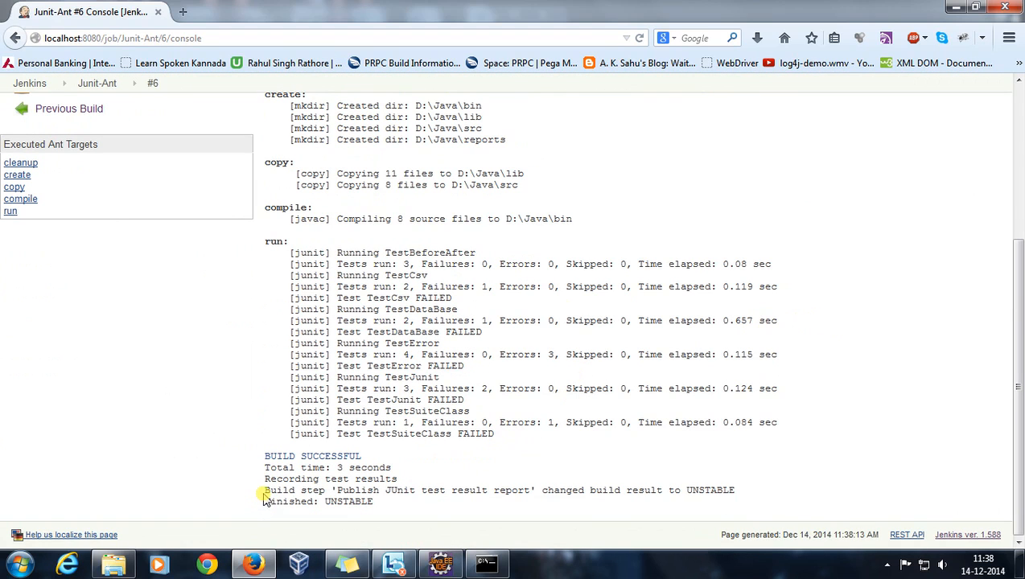
pyautogui.doubleClick(357, 490)
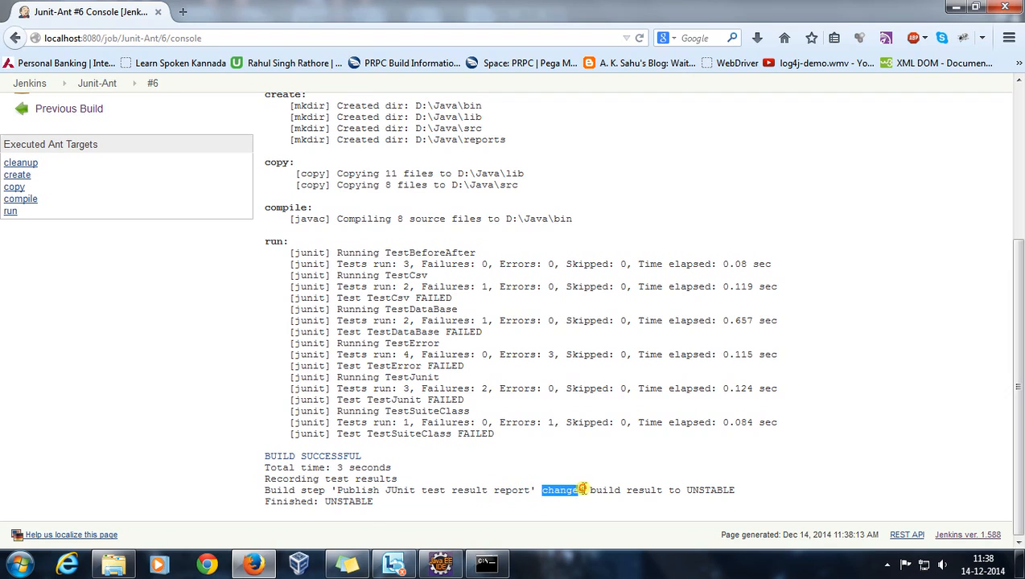
pyautogui.scroll(3)
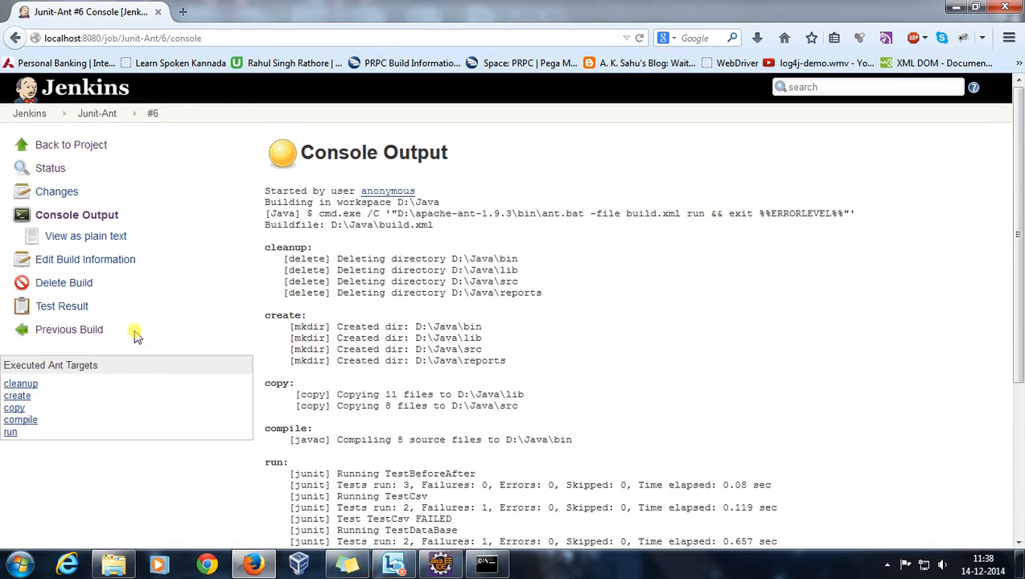
pyautogui.click(96, 112)
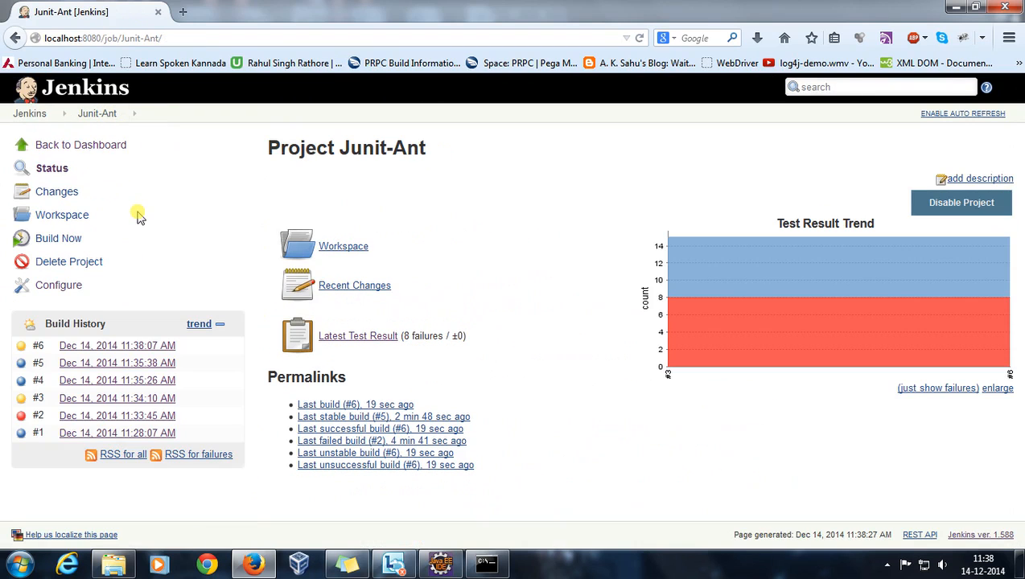
pyautogui.moveTo(328, 354)
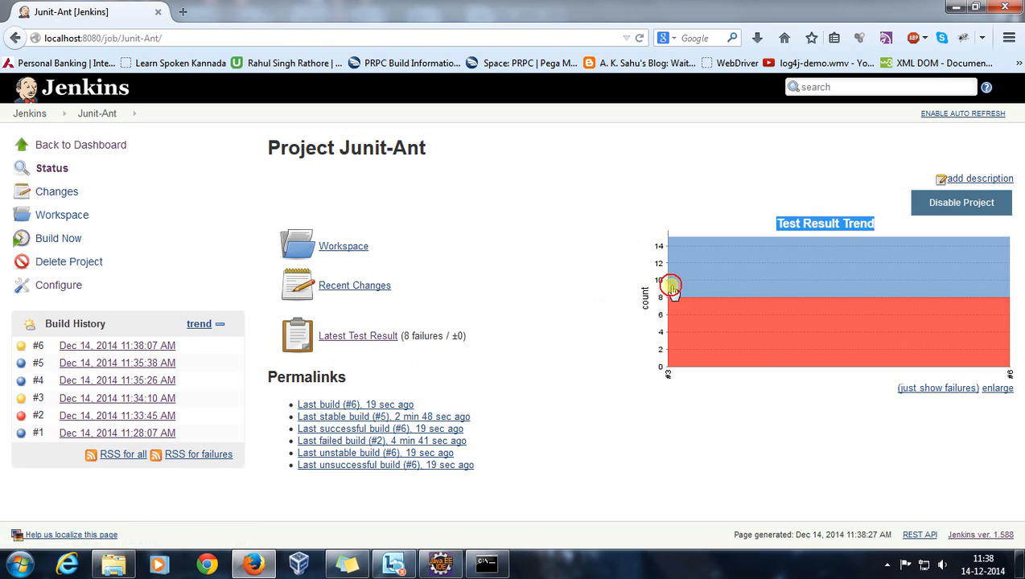
pyautogui.moveTo(658, 357)
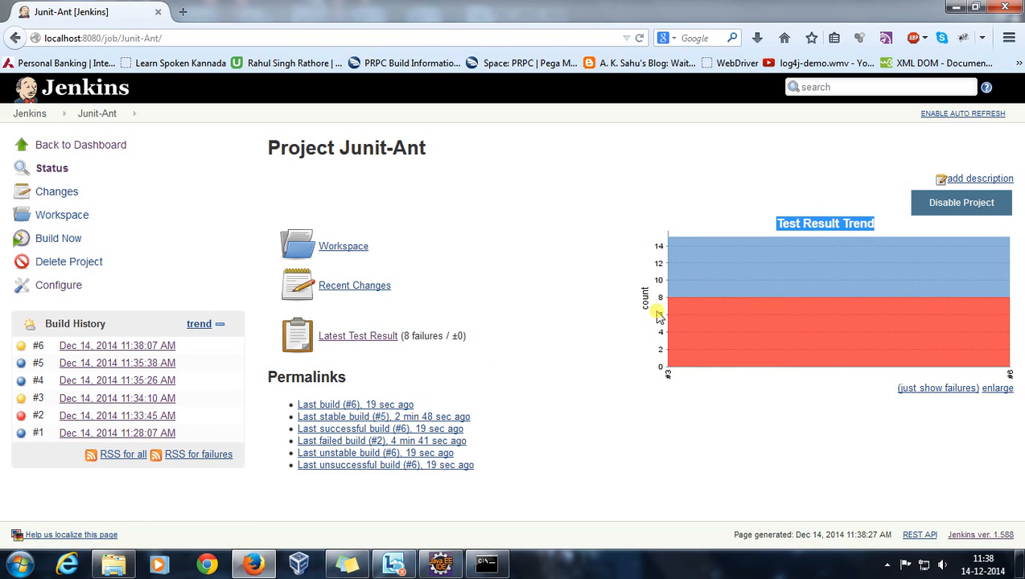
pyautogui.moveTo(344, 366)
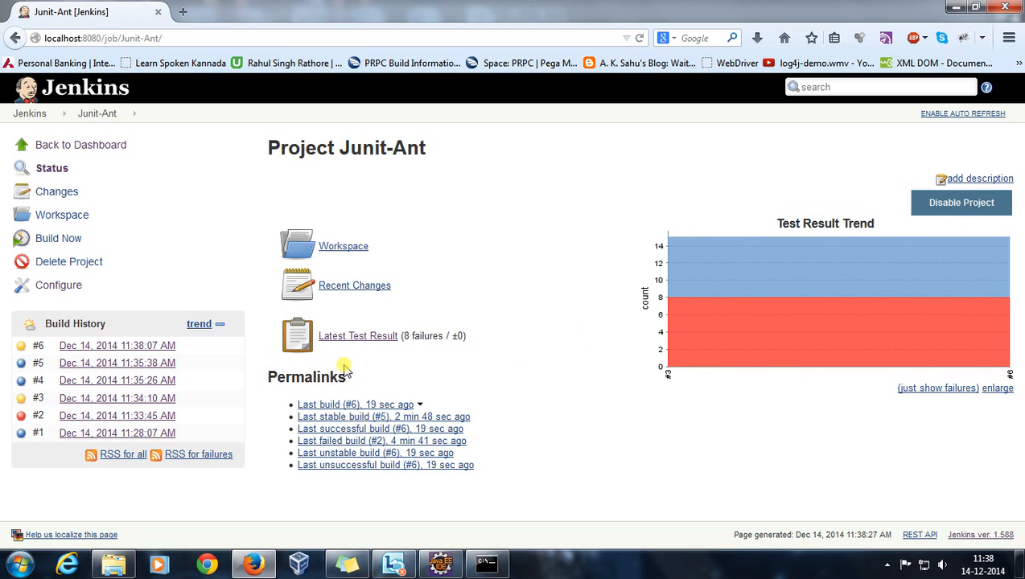
pyautogui.moveTo(358, 335)
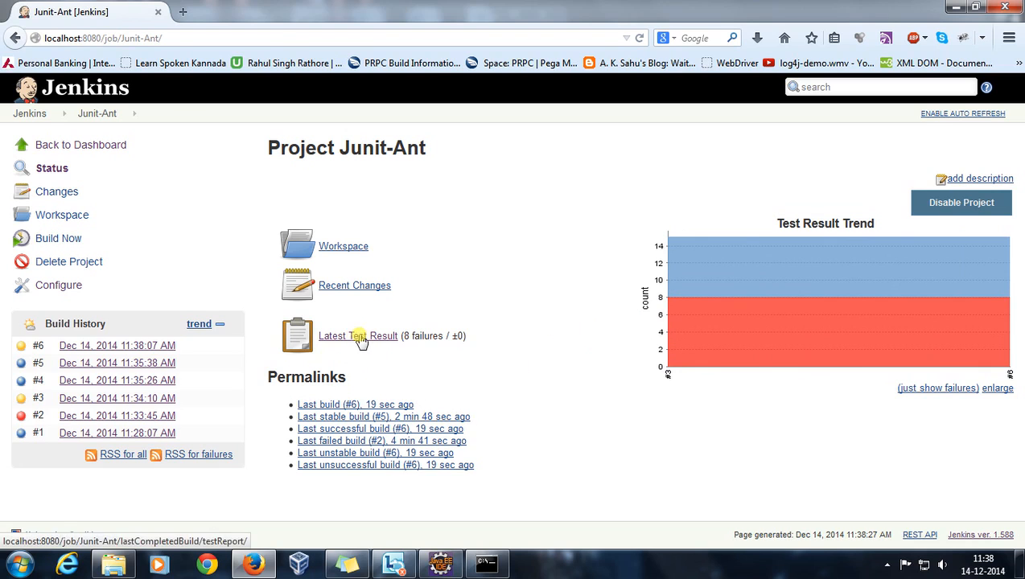
# Open the Latest Test Result report showing 8 of 15 tests failed.
pyautogui.click(357, 336)
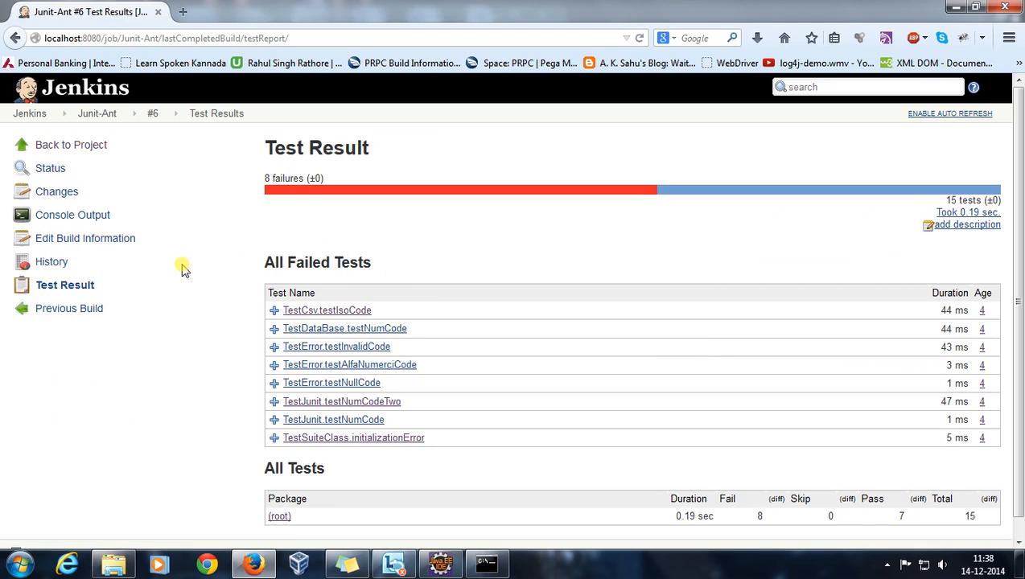
# Review the 8 failures count and open TestDataBase.testNumCode's failure details.
pyautogui.scroll(-3)
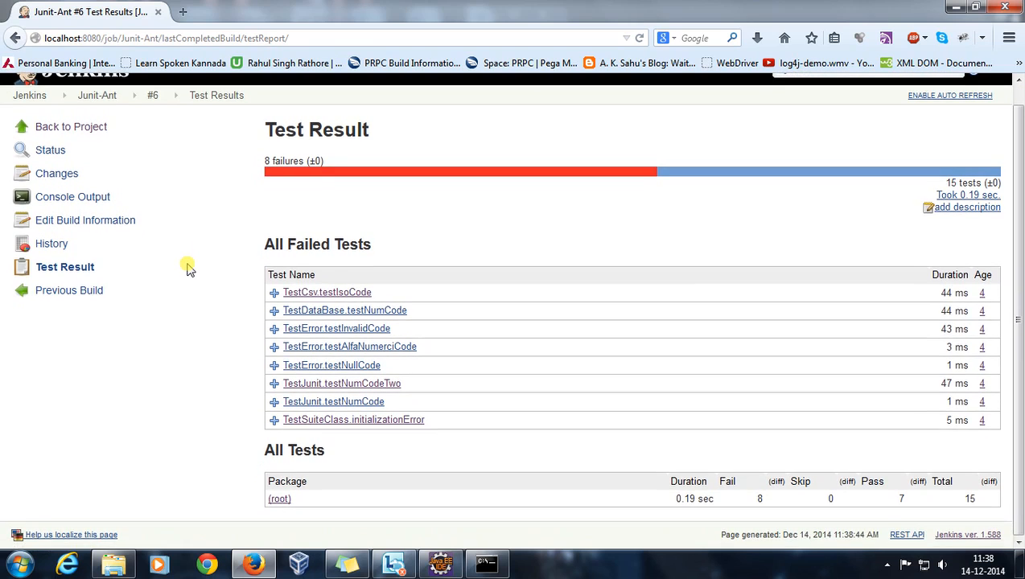
pyautogui.moveTo(214, 299)
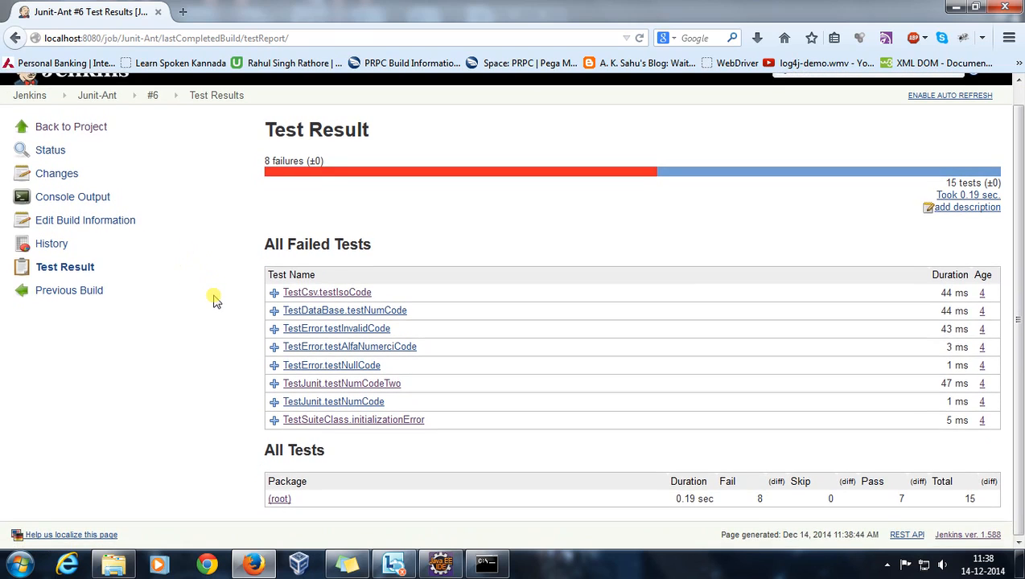
pyautogui.doubleClick(294, 161)
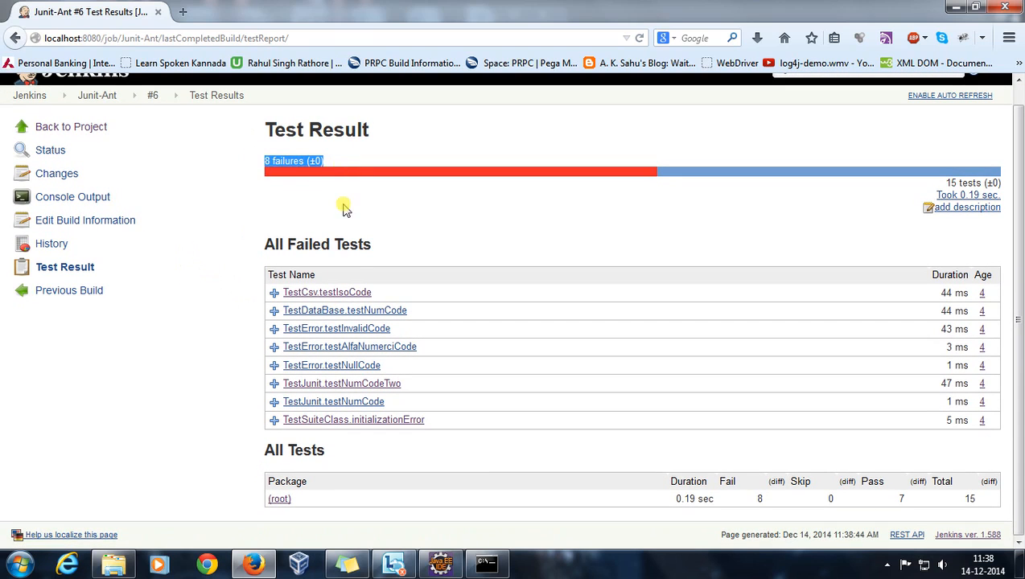
pyautogui.moveTo(937, 184)
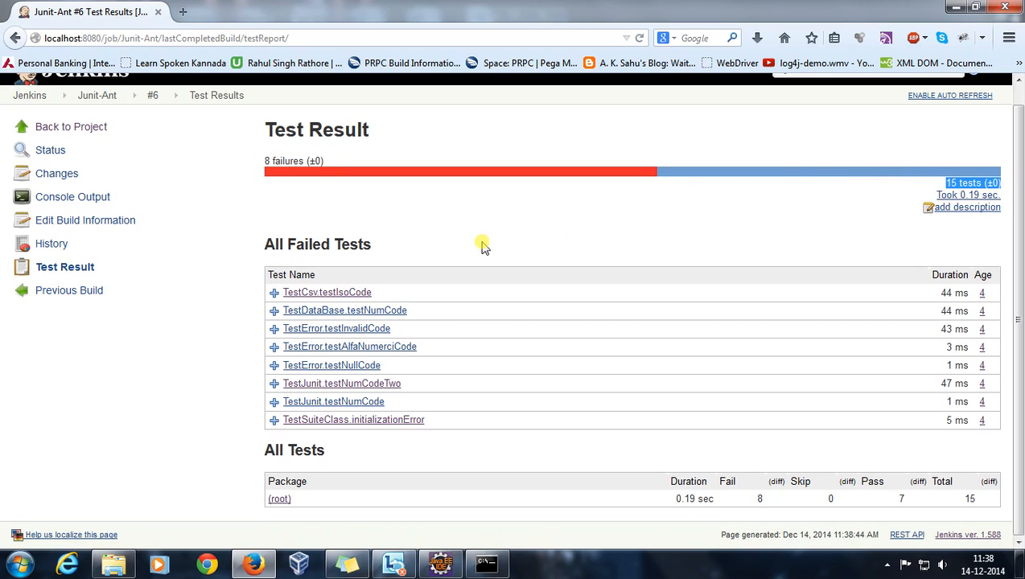
pyautogui.moveTo(372, 289)
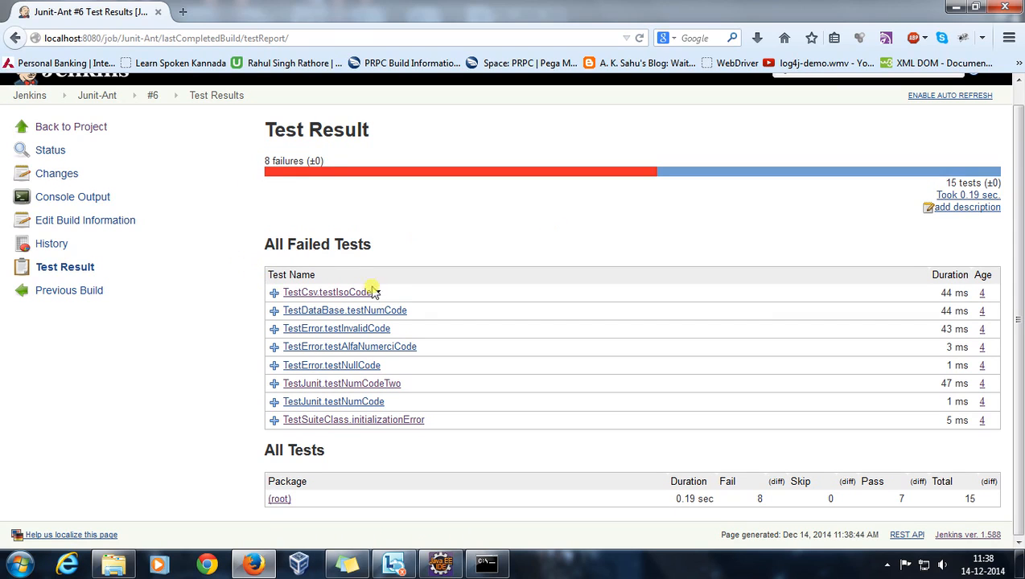
pyautogui.moveTo(412, 419)
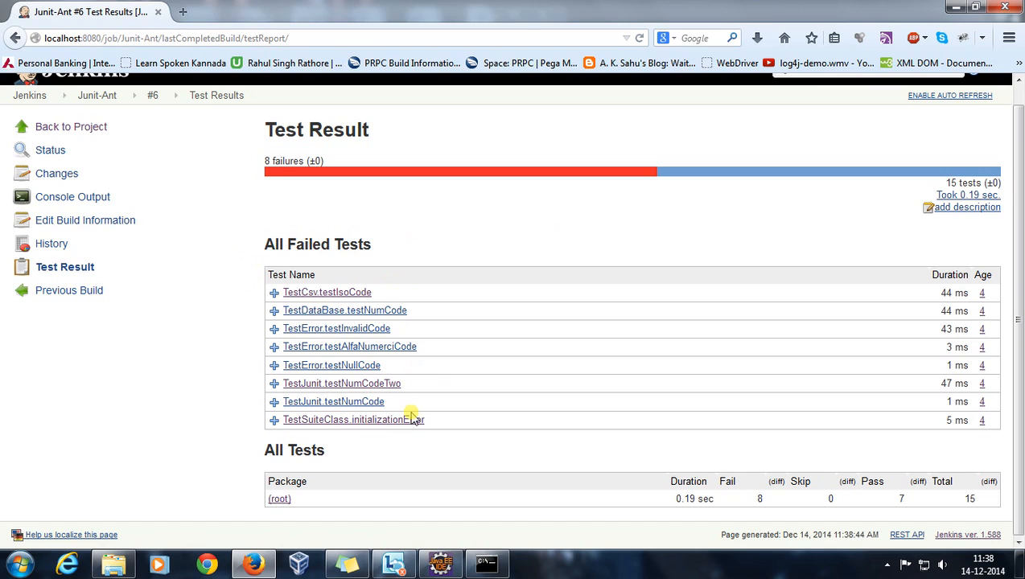
pyautogui.click(344, 310)
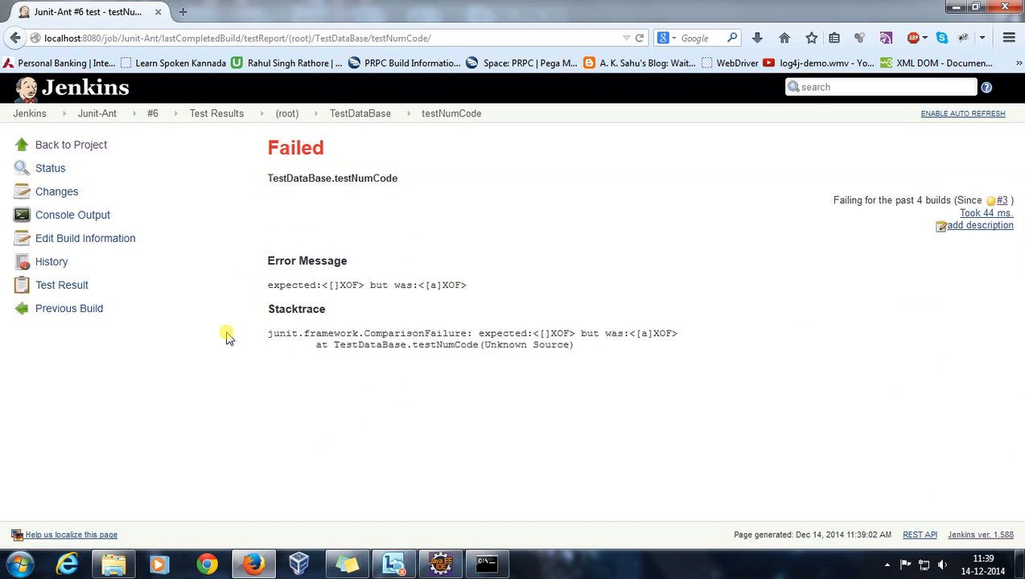
pyautogui.moveTo(300, 177)
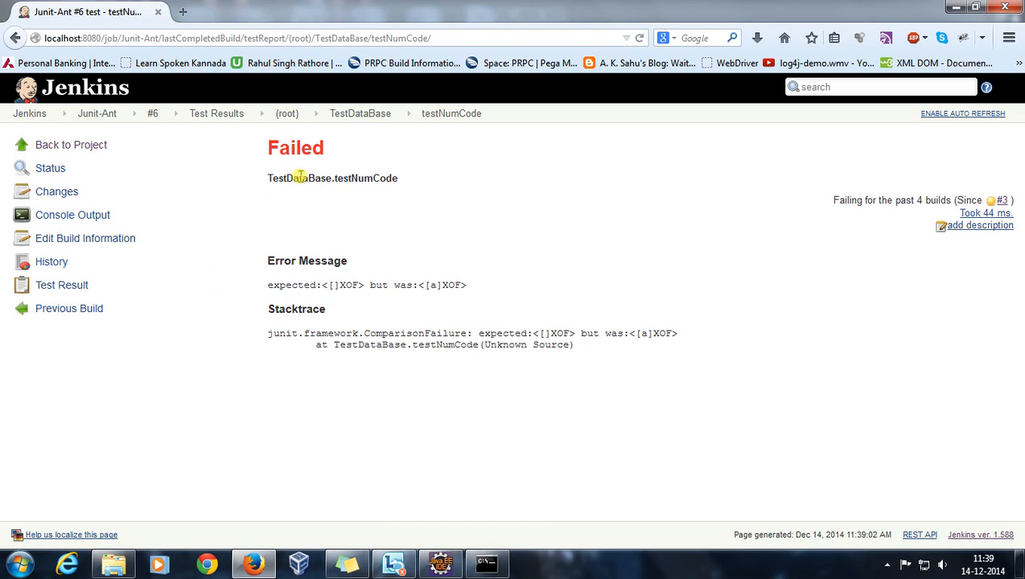
pyautogui.moveTo(268, 290)
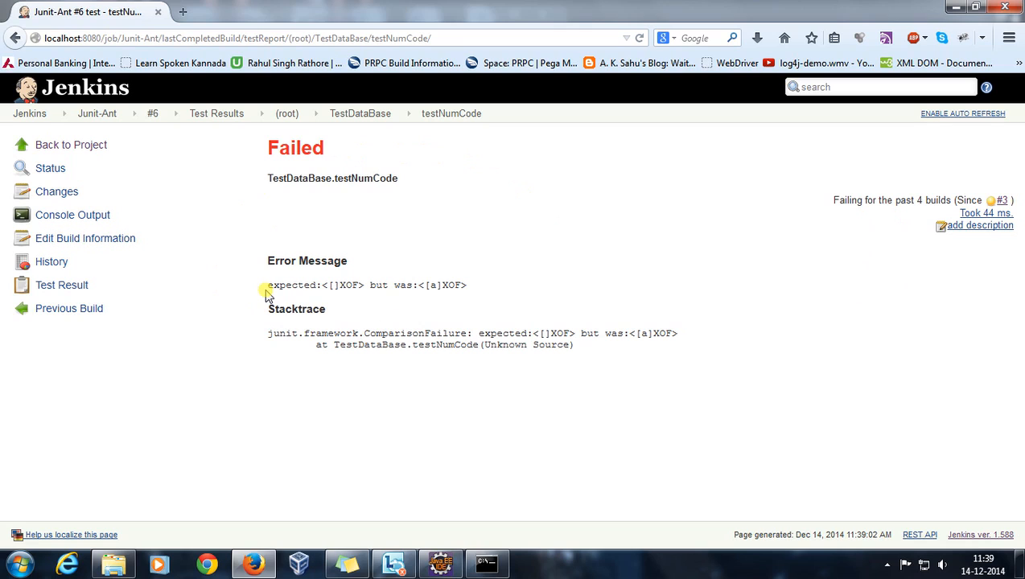
# Inspect the testNumCode error message, then view TestCsv.testIsoCode's failure details.
pyautogui.tripleClick(365, 285)
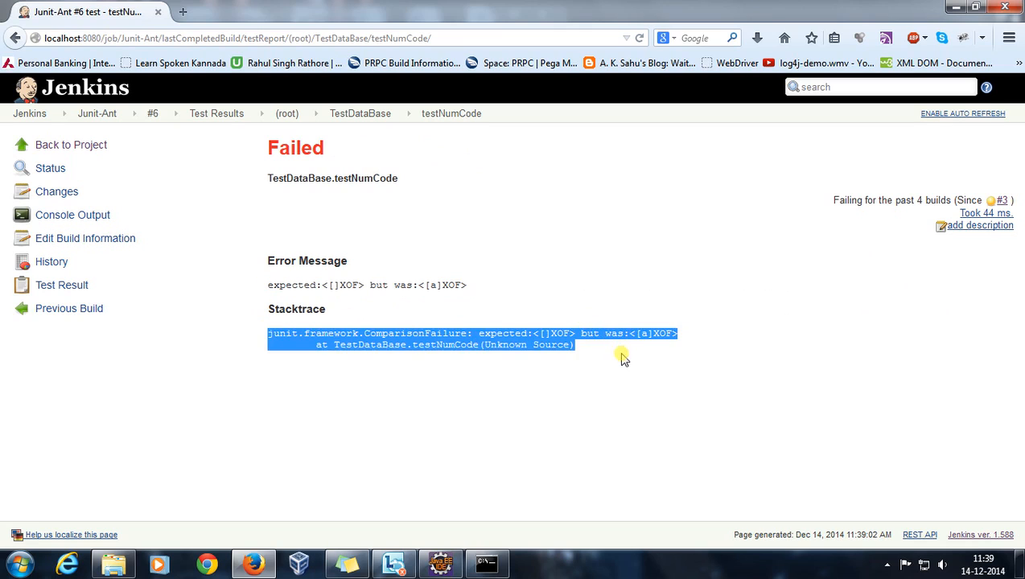
pyautogui.click(286, 113)
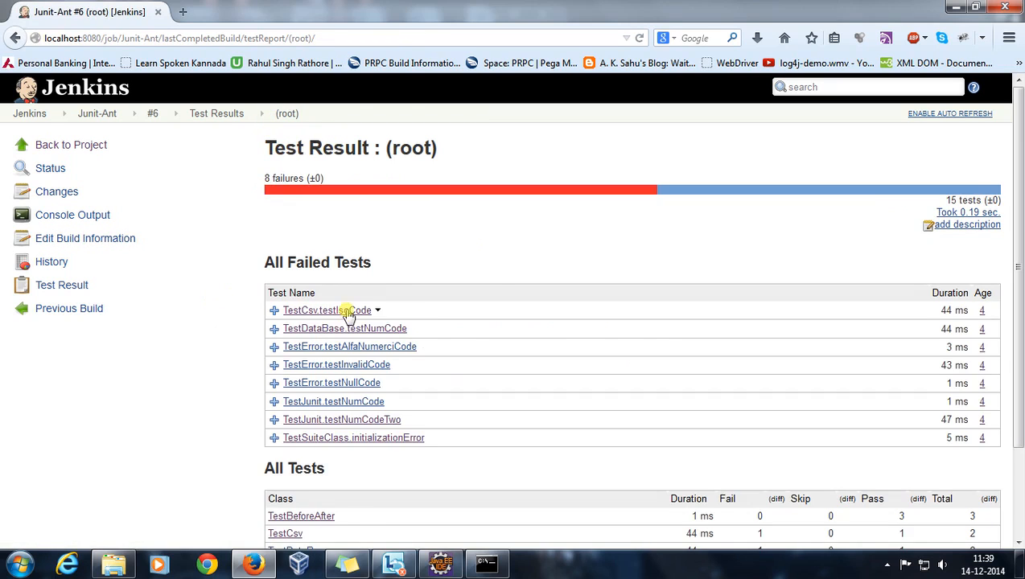
pyautogui.click(326, 309)
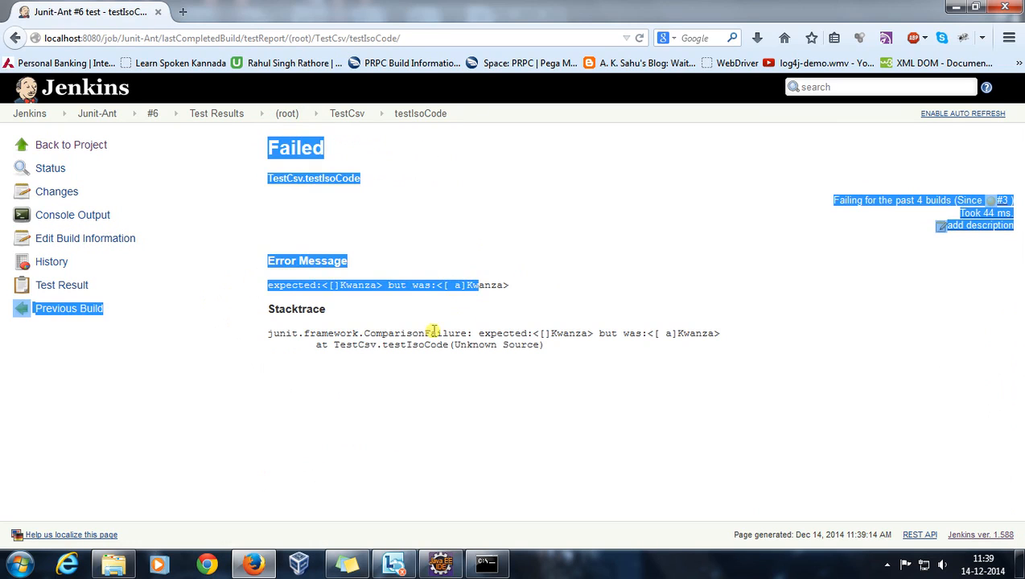
pyautogui.click(286, 113)
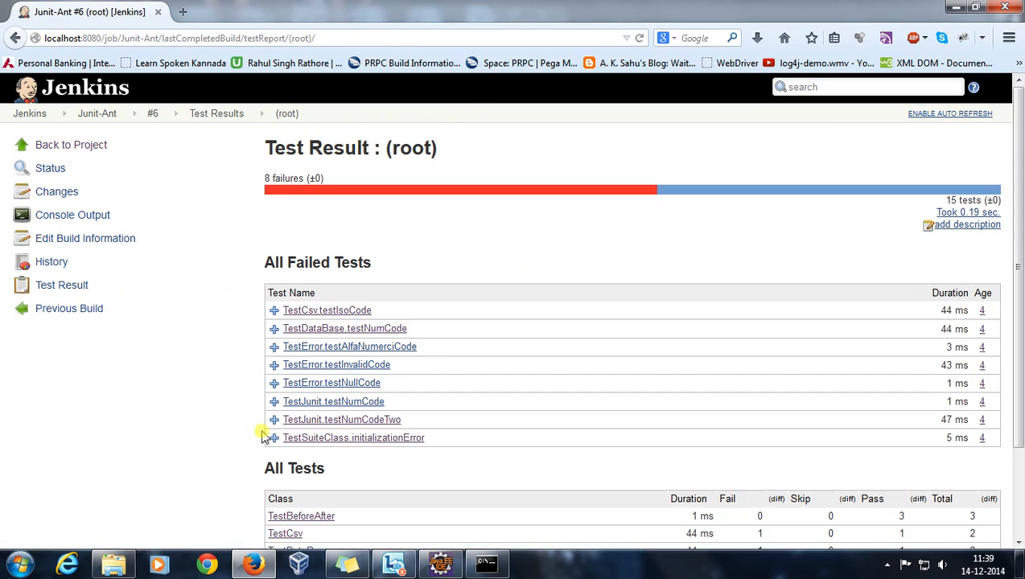
# Review TestJunit.testNumCodeTwo's standard output, then go back to build #6's test results.
pyautogui.click(341, 419)
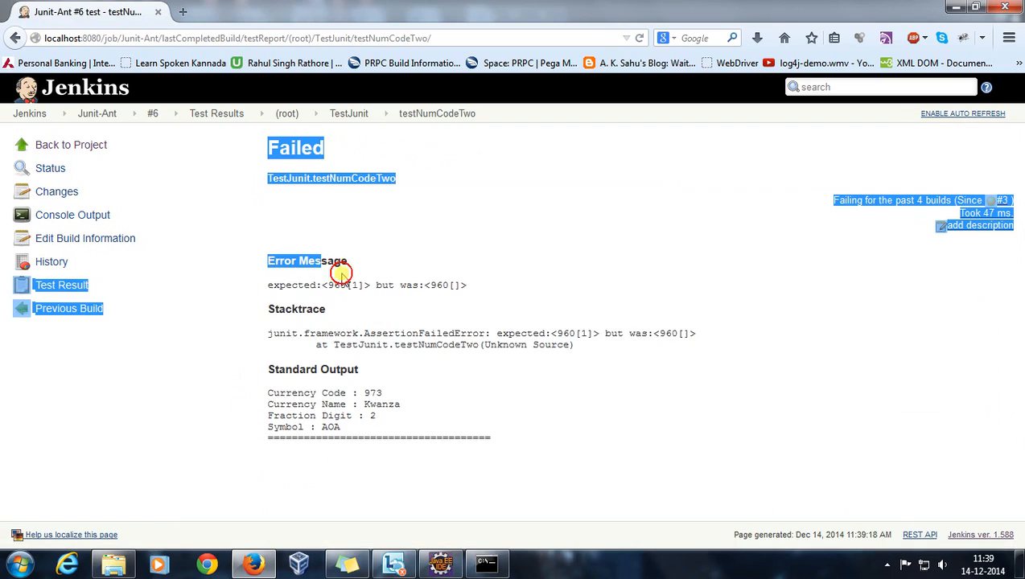
pyautogui.moveTo(268, 393); pyautogui.dragTo(364, 422)
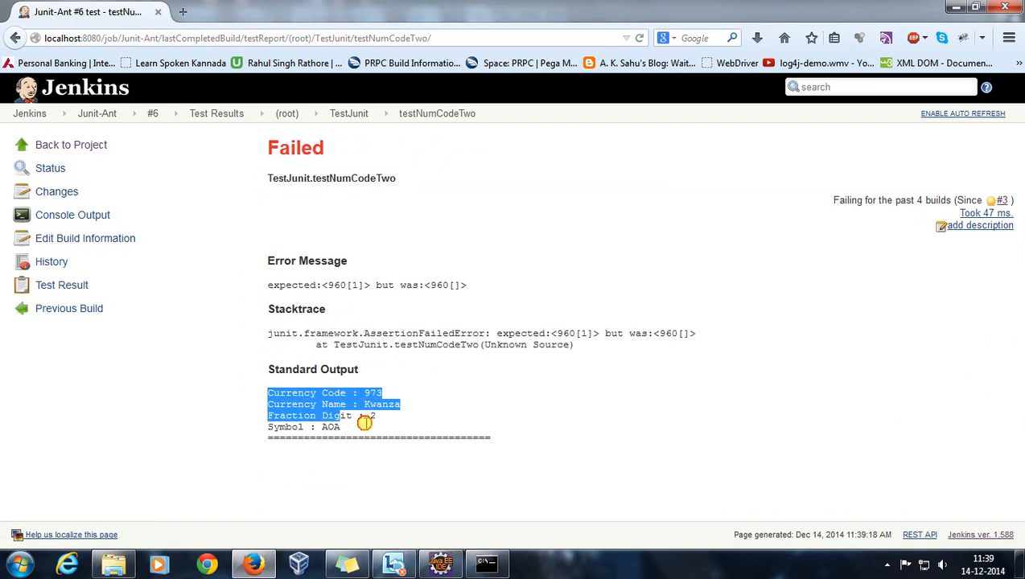
pyautogui.moveTo(364, 415); pyautogui.dragTo(412, 426)
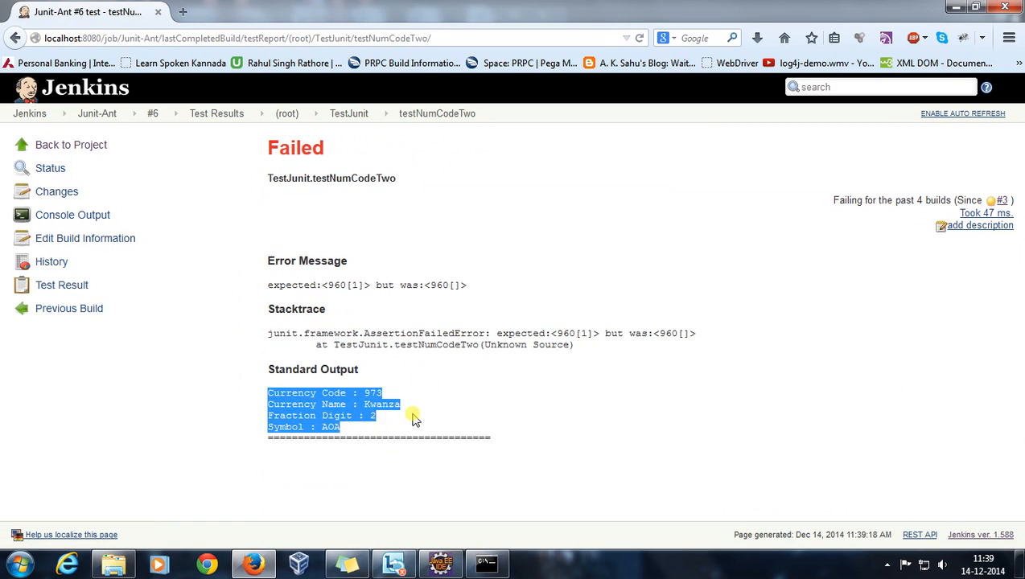
pyautogui.click(297, 410)
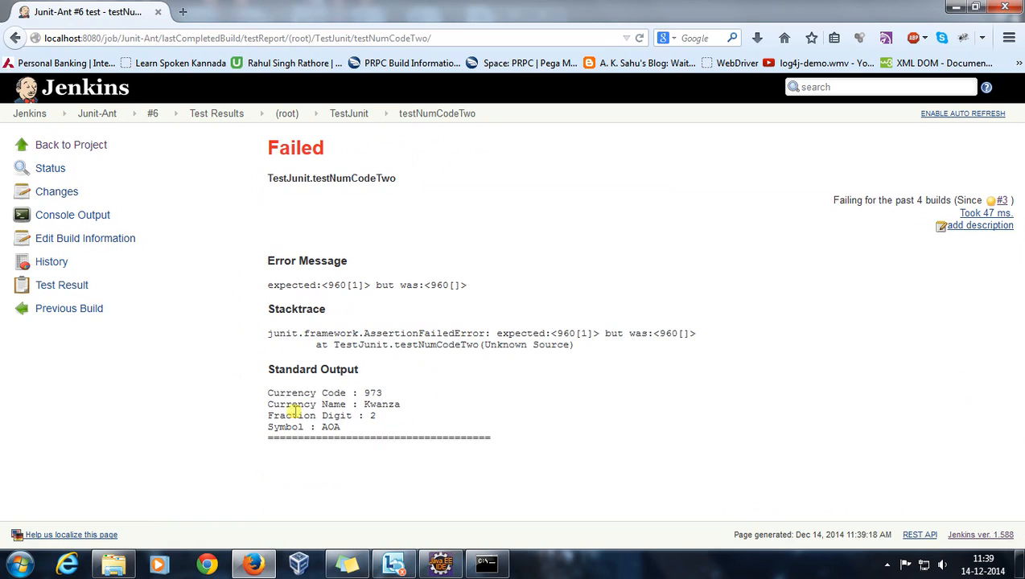
pyautogui.moveTo(268, 392); pyautogui.dragTo(375, 428)
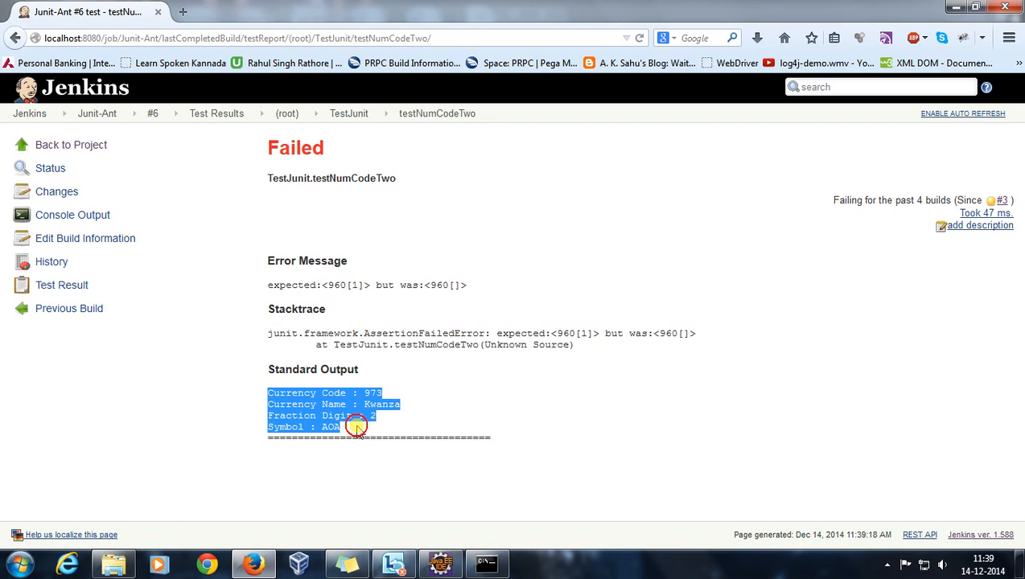
pyautogui.click(286, 113)
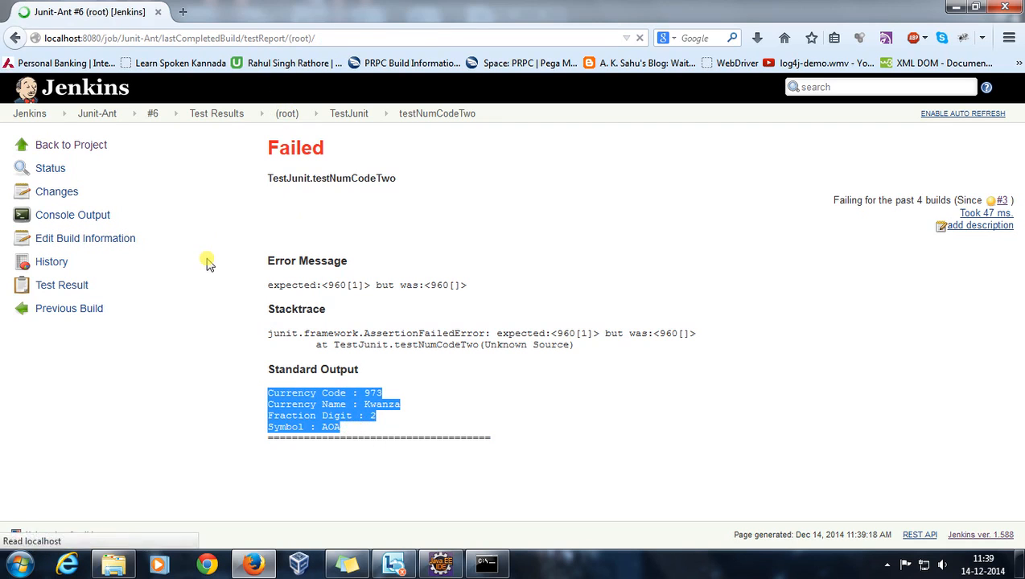
pyautogui.click(286, 113)
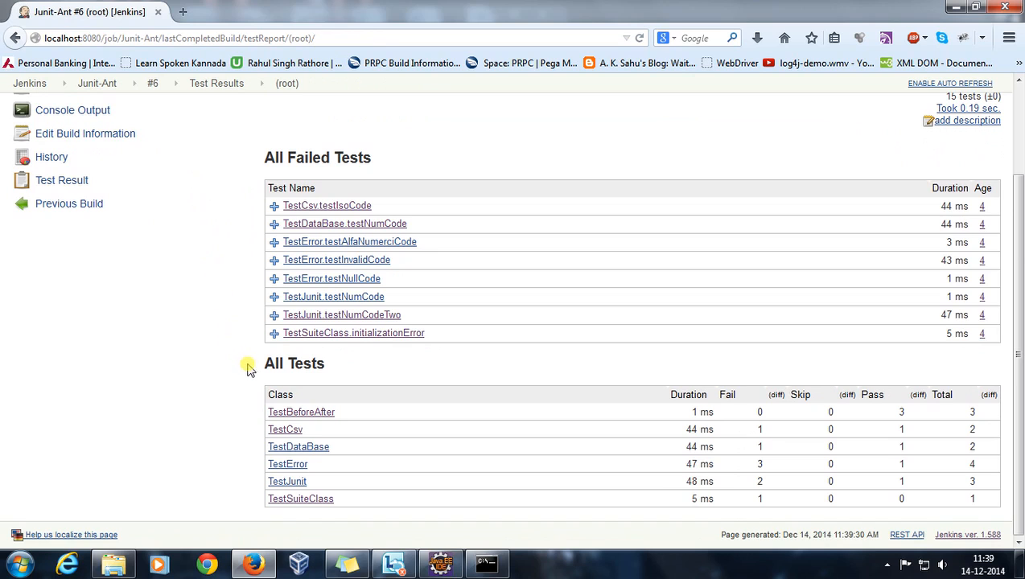
pyautogui.moveTo(344, 370)
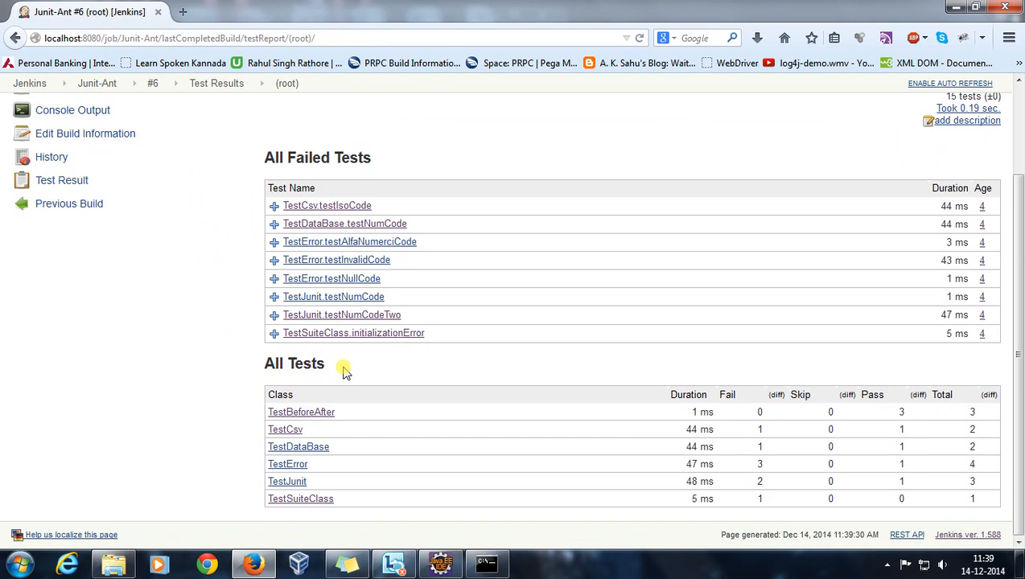
pyautogui.moveTo(265, 374)
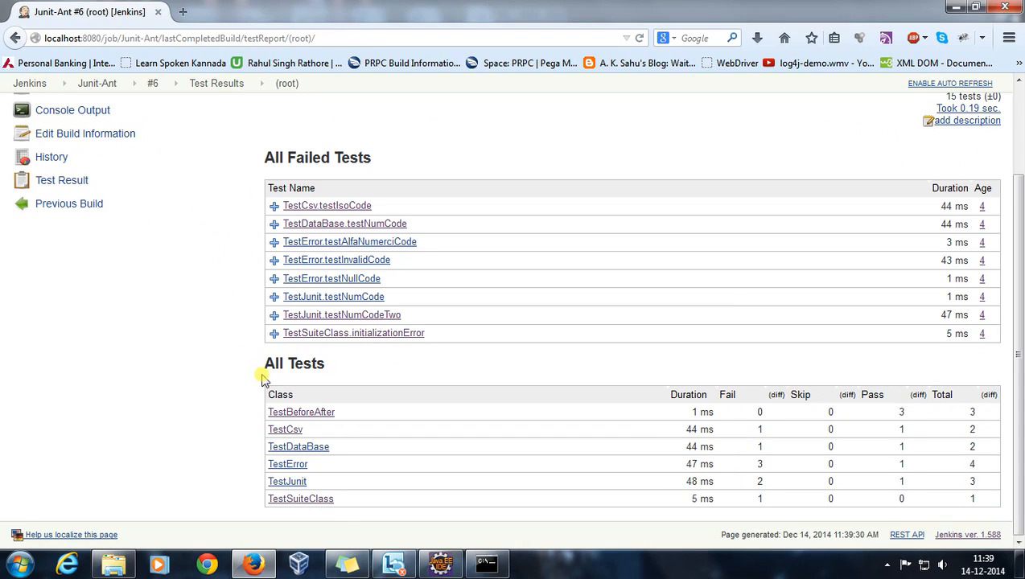
pyautogui.moveTo(256, 398)
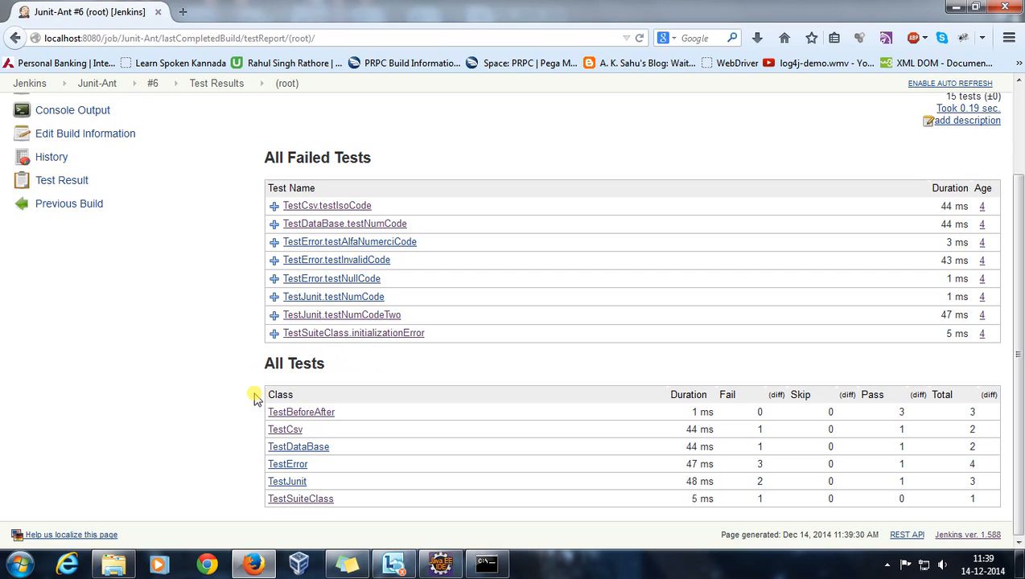
pyautogui.moveTo(265, 420)
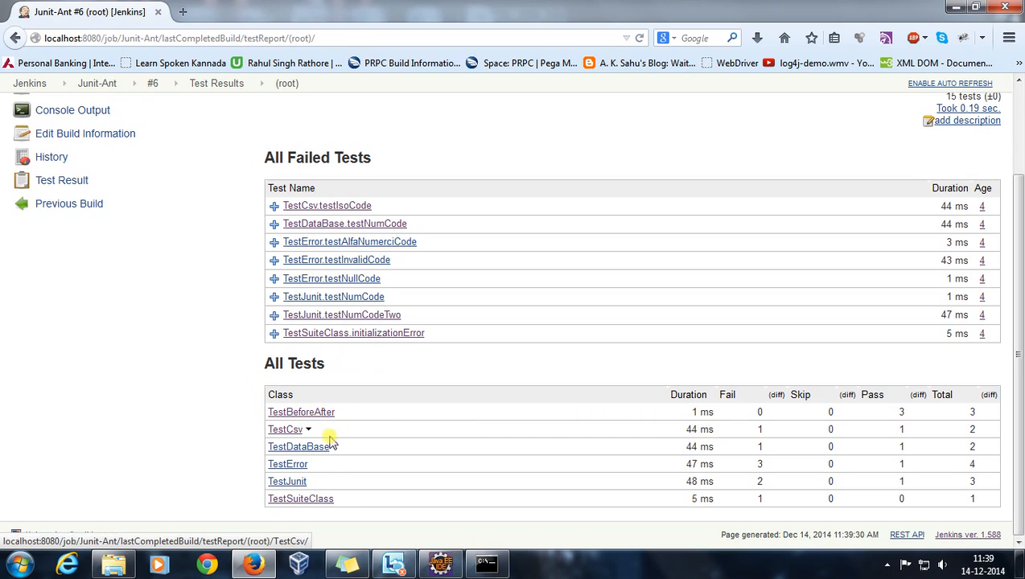
pyautogui.moveTo(304, 446)
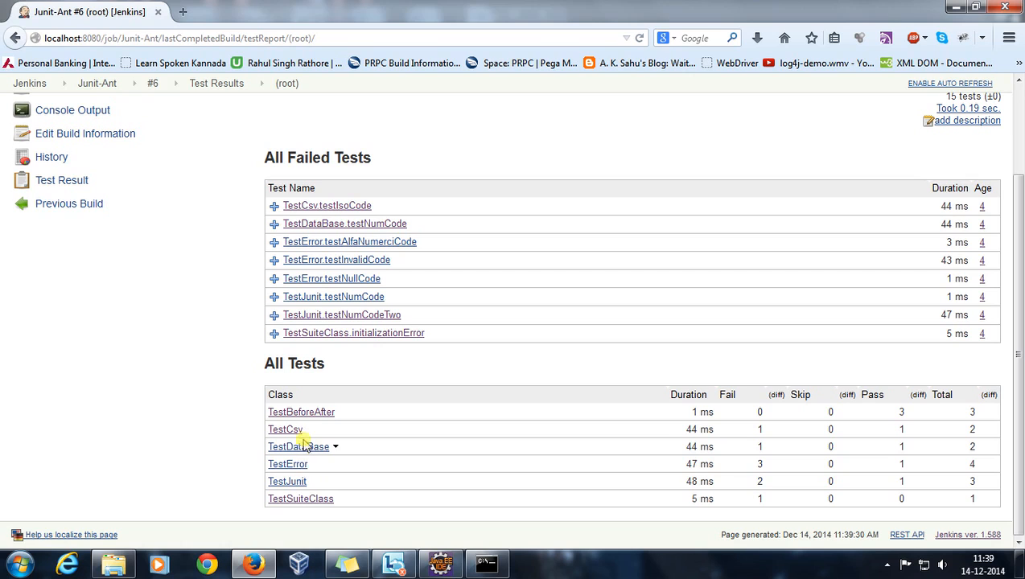
pyautogui.moveTo(300, 412)
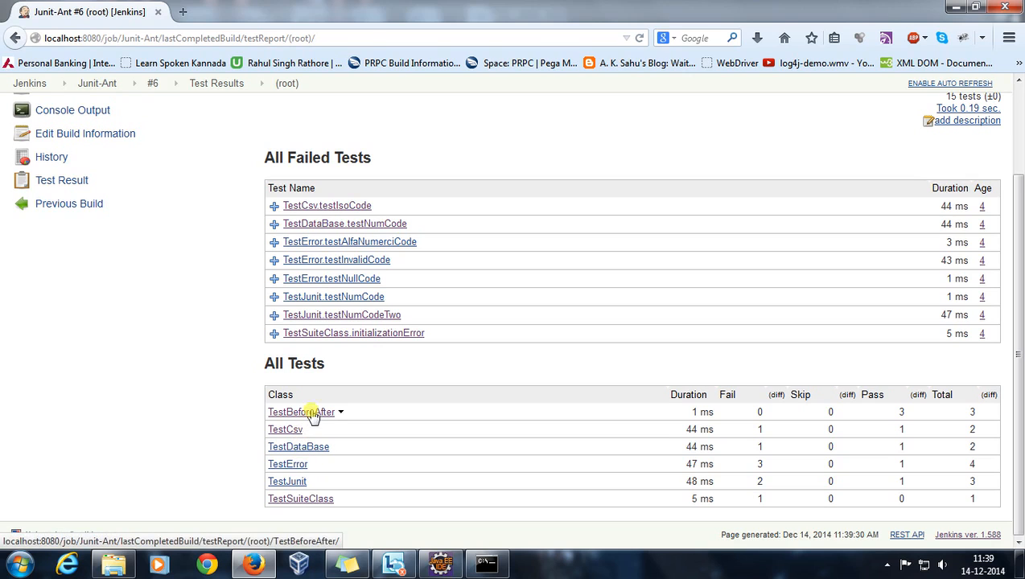
pyautogui.click(295, 411)
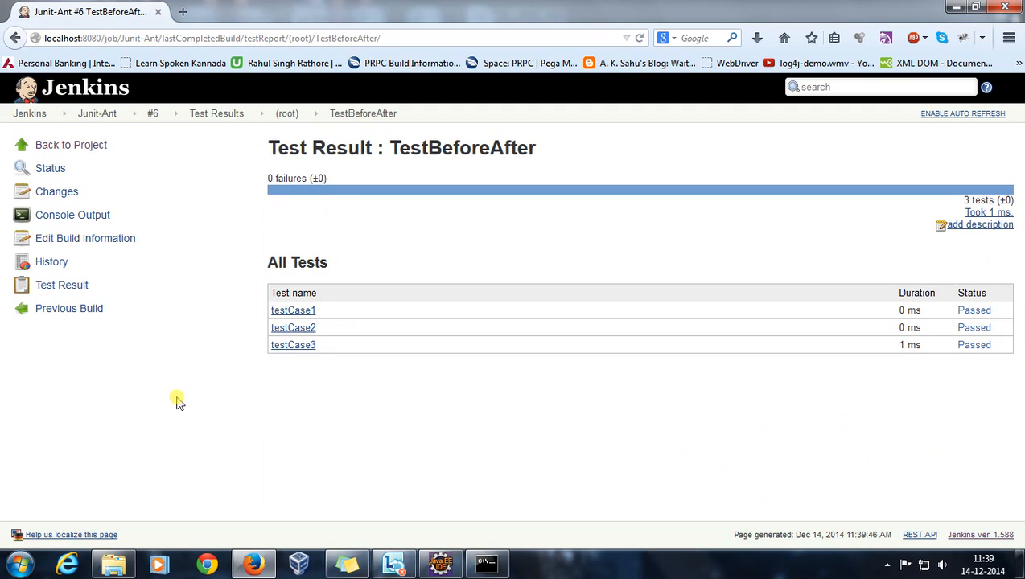
pyautogui.moveTo(183, 404)
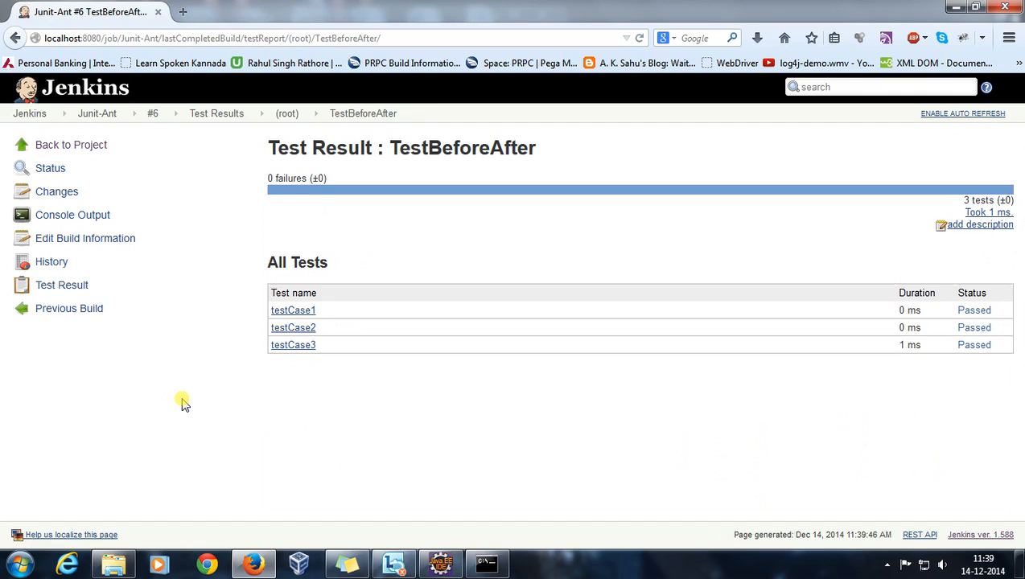
pyautogui.moveTo(406, 193)
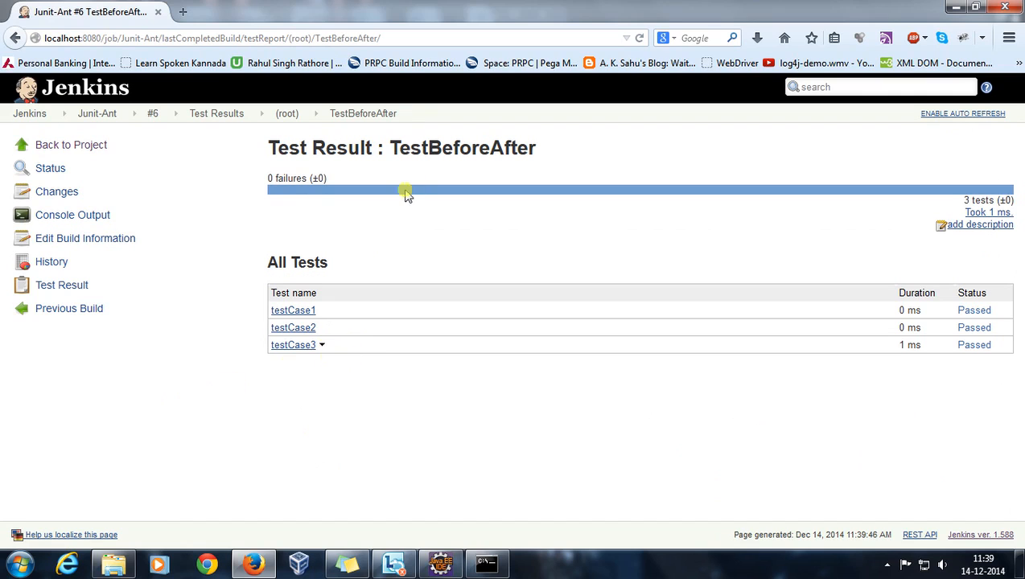
pyautogui.moveTo(405, 193); pyautogui.dragTo(234, 333)
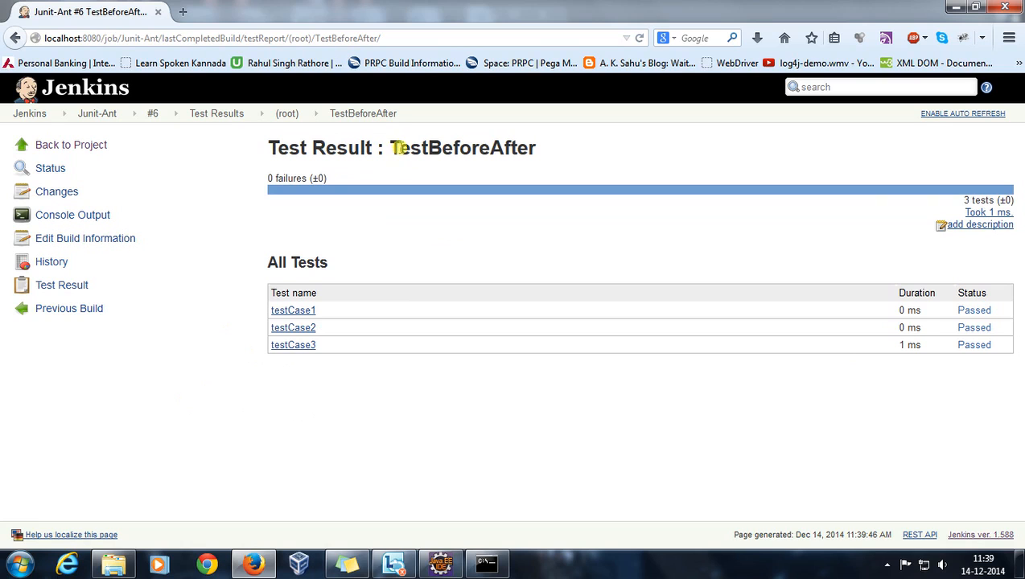
pyautogui.doubleClick(462, 147)
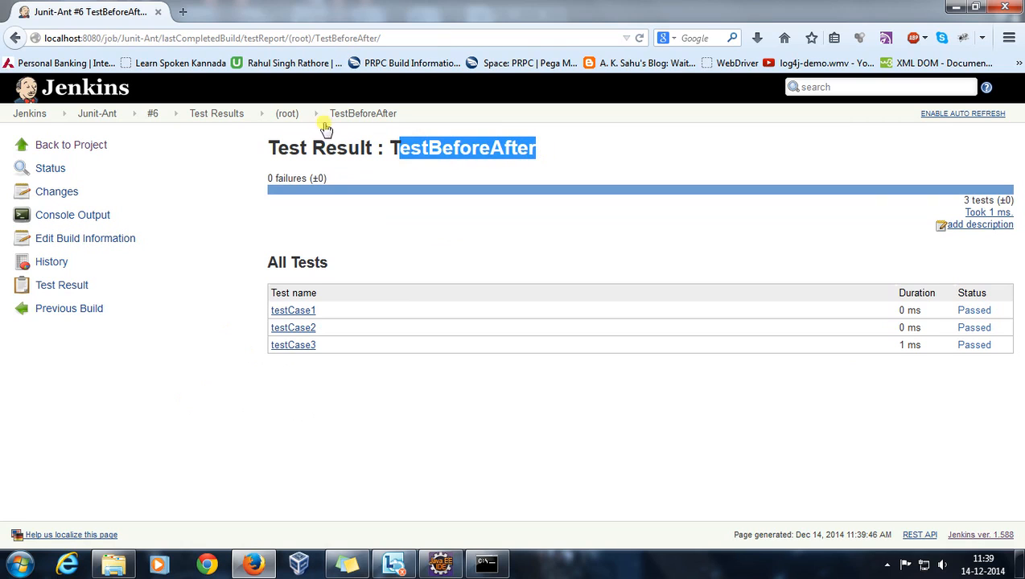
pyautogui.click(286, 113)
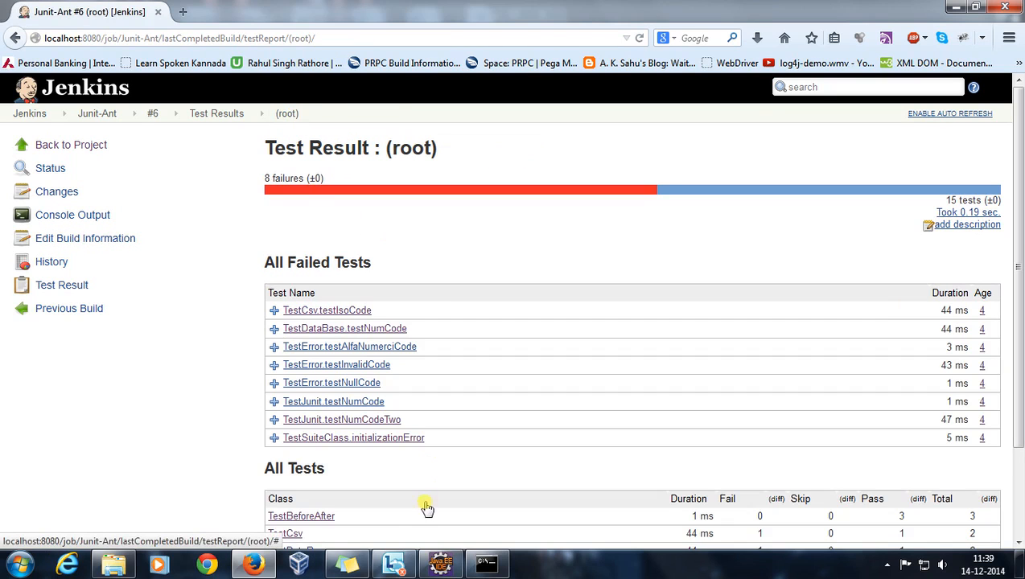
# View the TestCsv class report, noting testNumCode passed, then return to build #6 results.
pyautogui.click(296, 515)
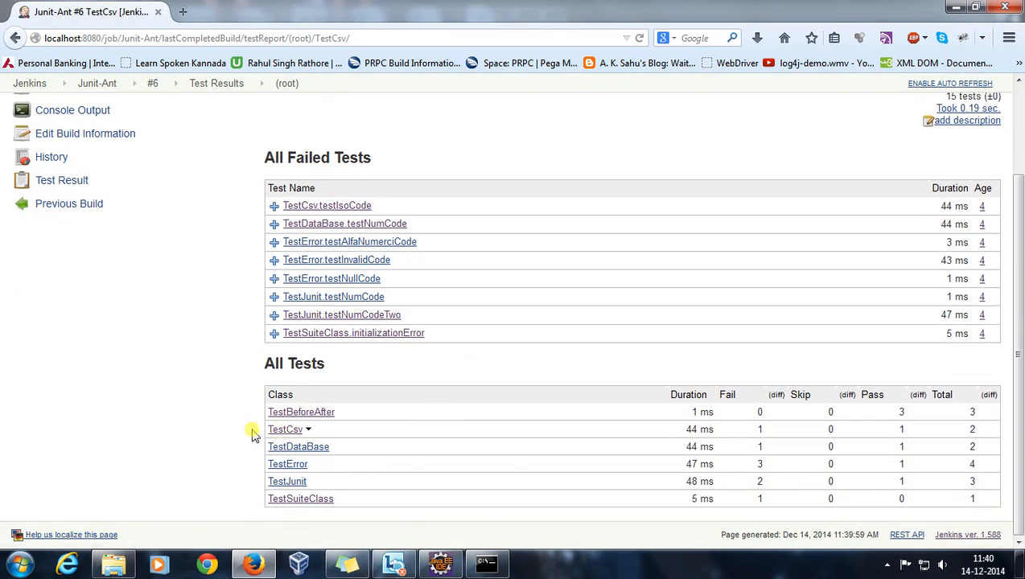
pyautogui.click(284, 429)
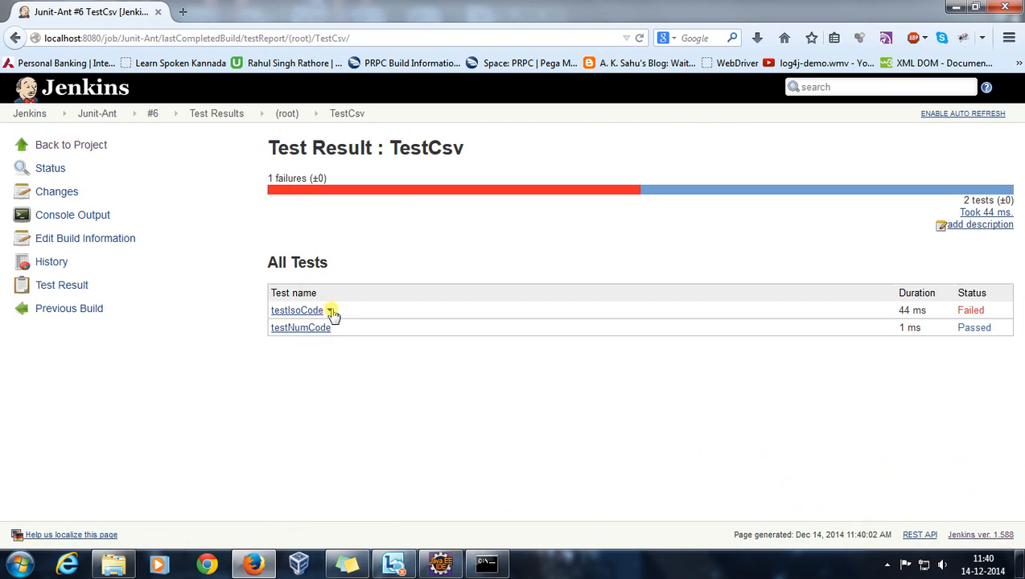
pyautogui.moveTo(300, 327)
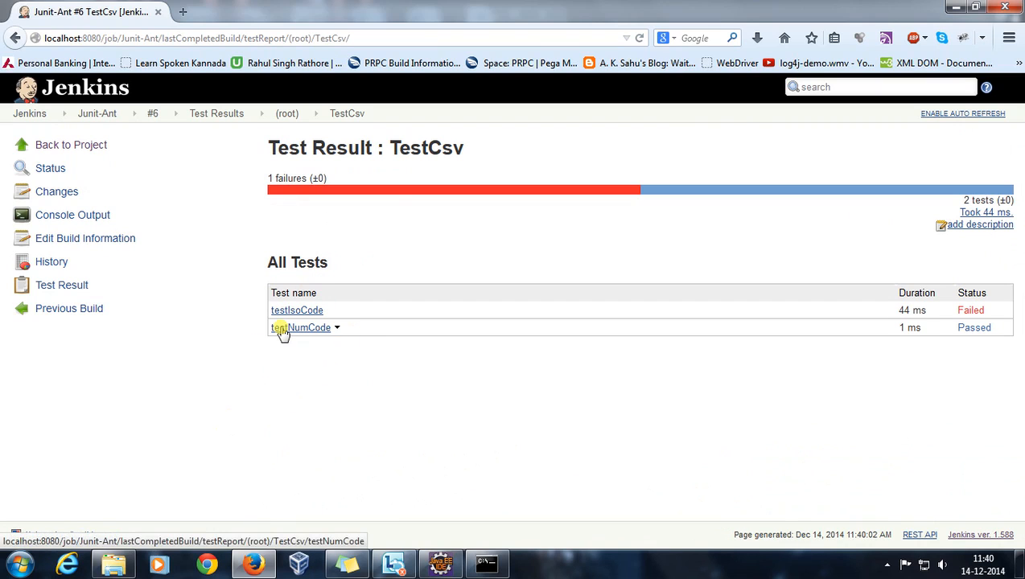
pyautogui.moveTo(991, 312)
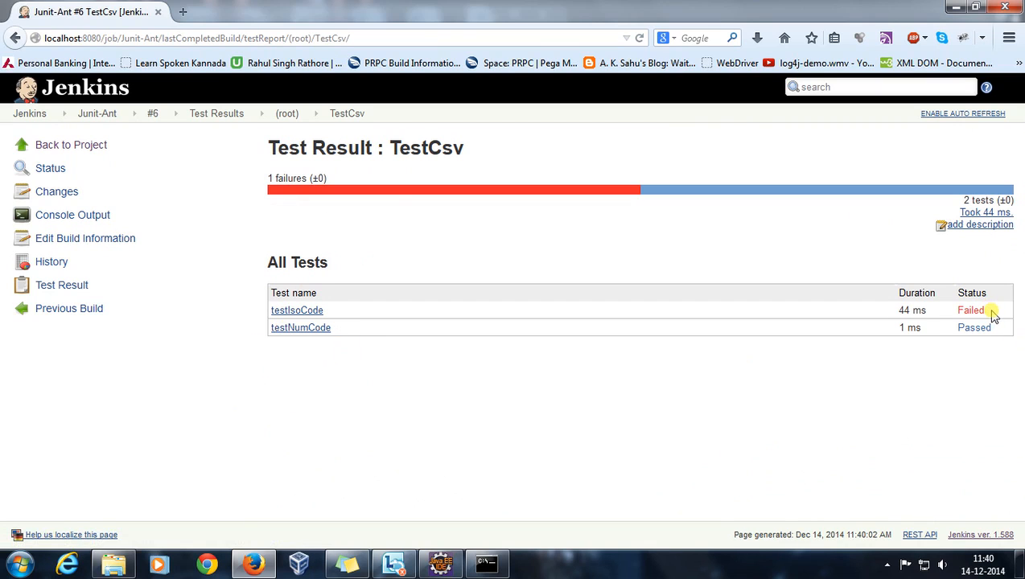
pyautogui.doubleClick(970, 309)
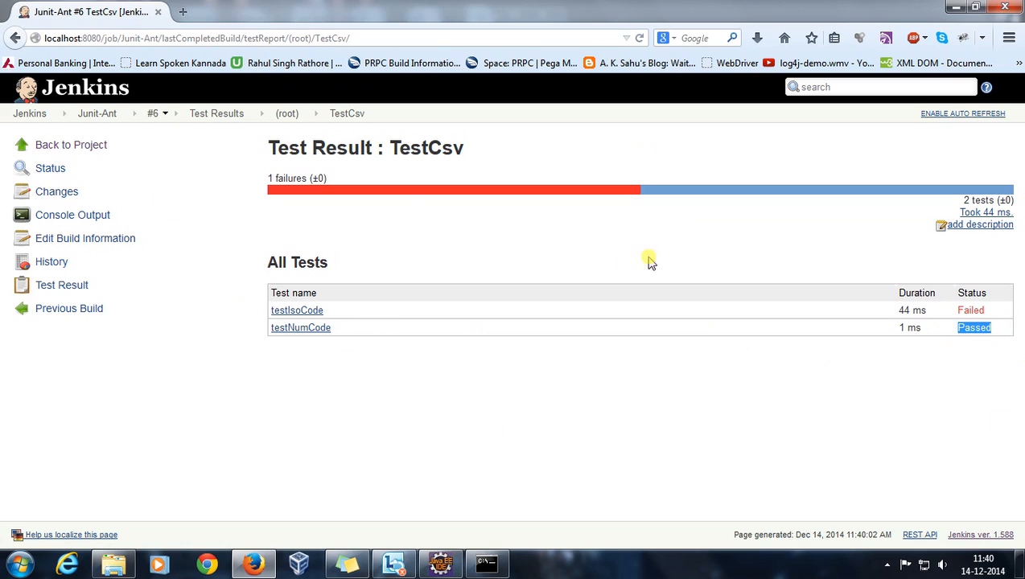
pyautogui.click(217, 114)
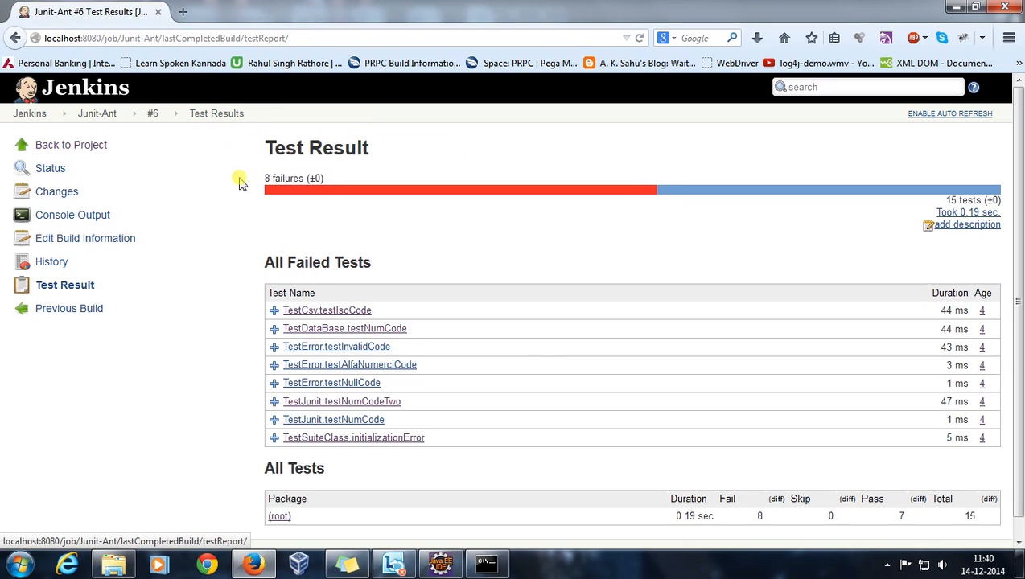
pyautogui.moveTo(244, 210)
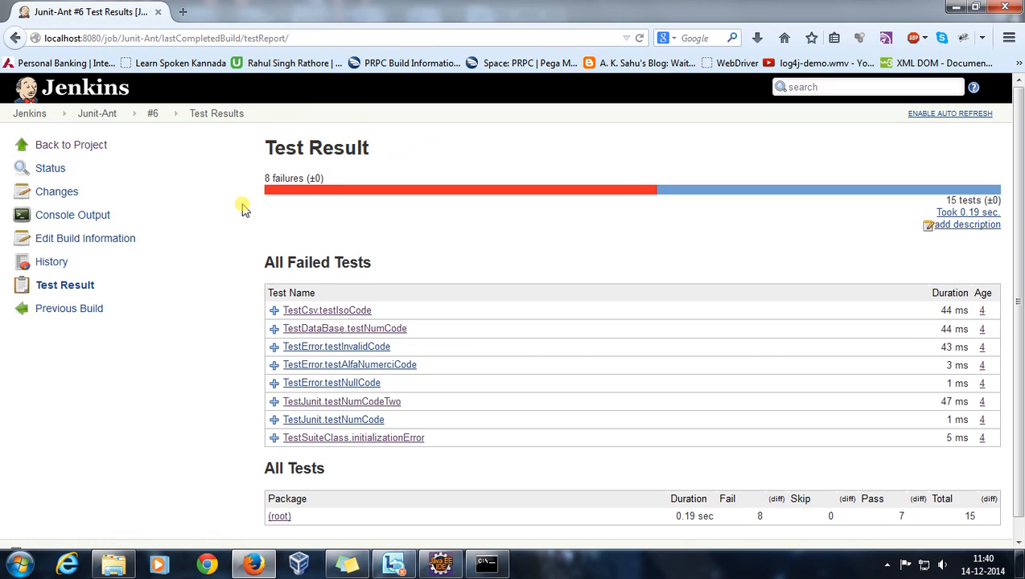
pyautogui.moveTo(210, 245)
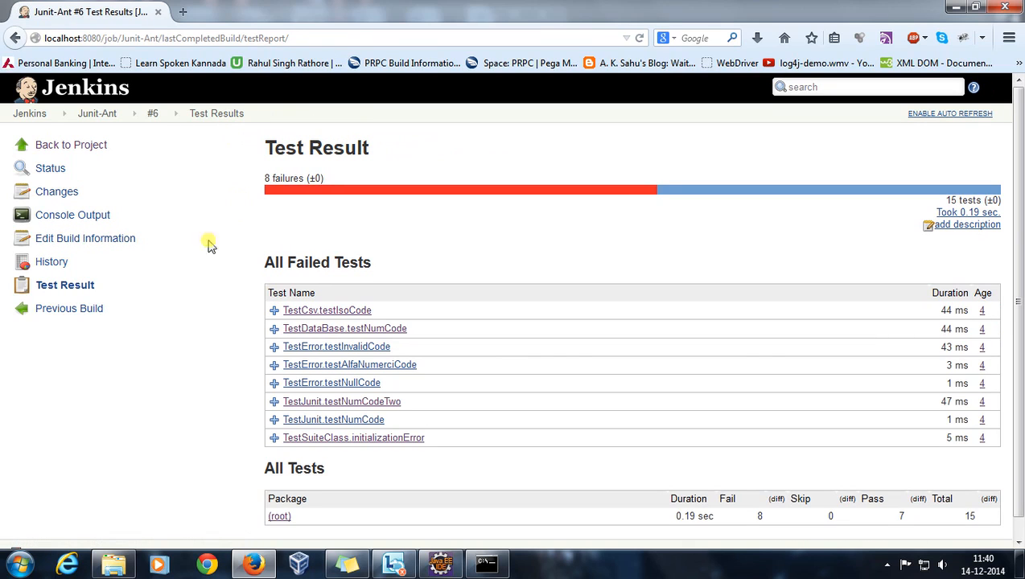
# Glance at the test results history for builds #3 and #6, then return to Junit-Ant.
pyautogui.click(51, 262)
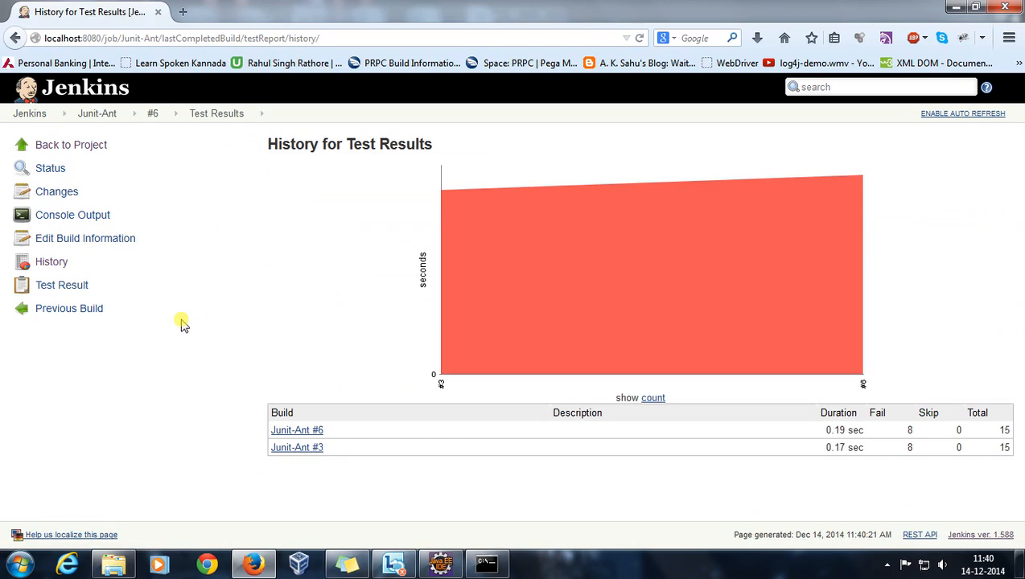
pyautogui.click(97, 113)
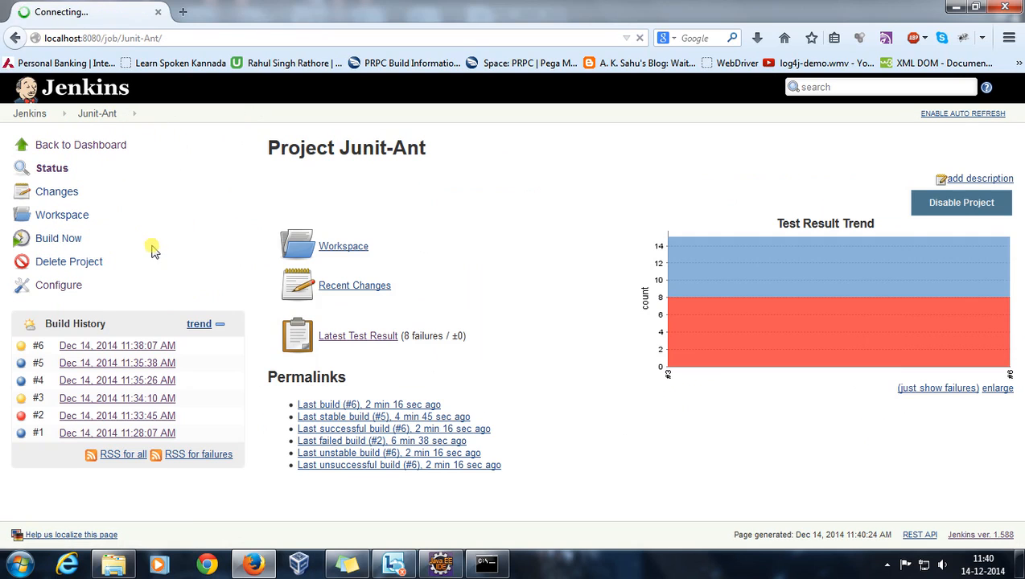
# Run new Junit-Ant build #7 and view its console output.
pyautogui.click(58, 238)
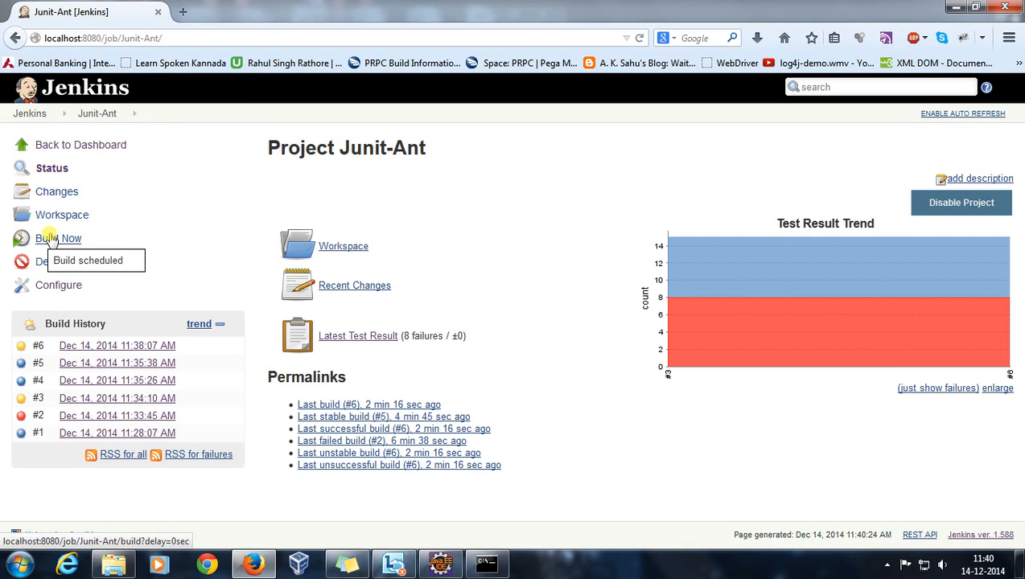
pyautogui.moveTo(465, 285)
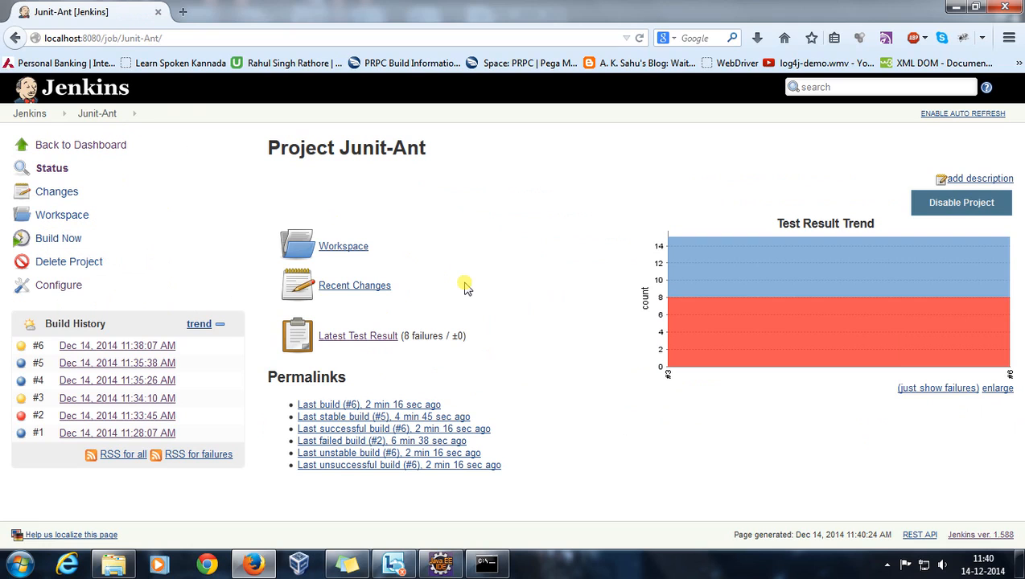
pyautogui.click(58, 238)
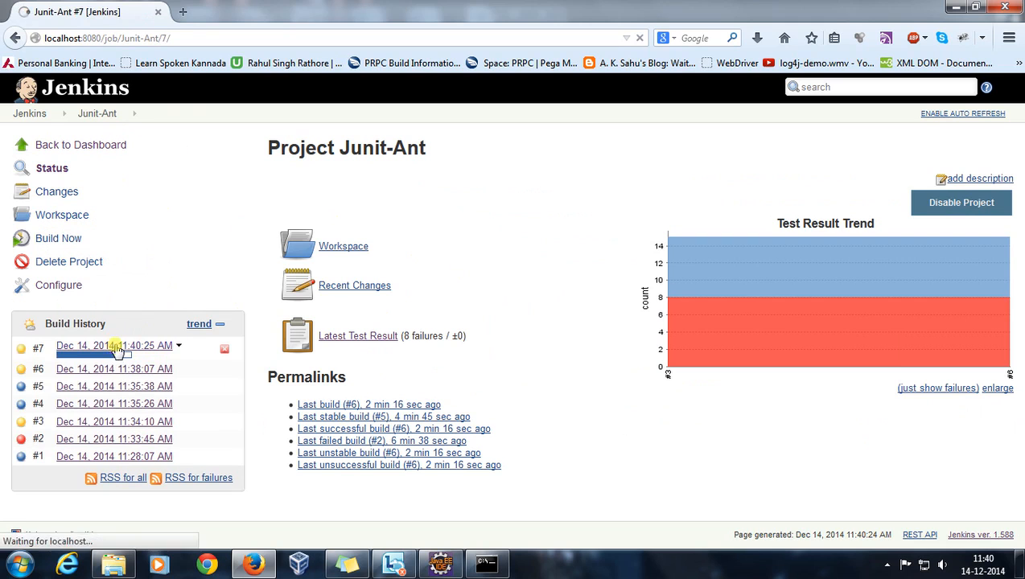
pyautogui.click(114, 345)
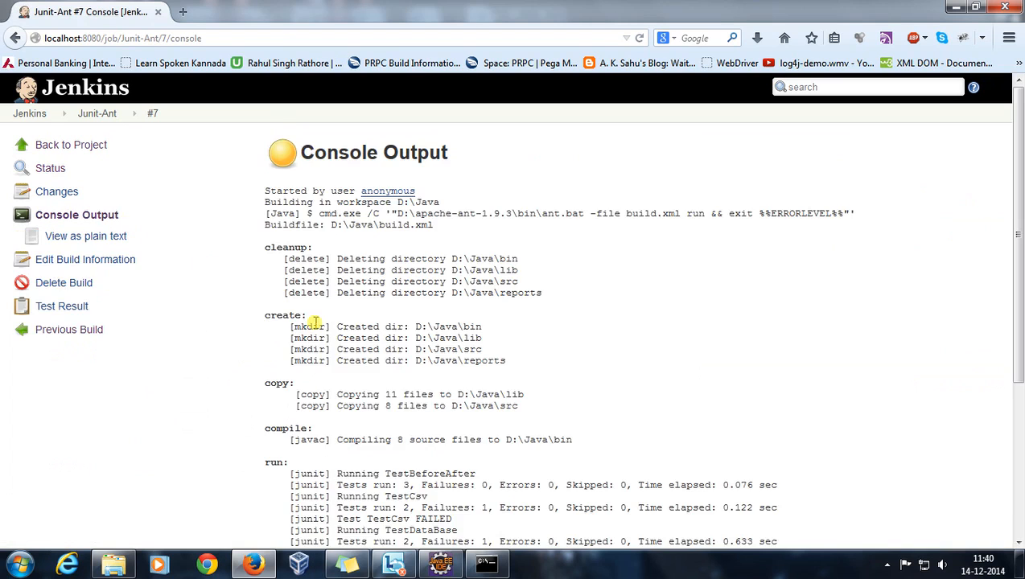
# Return to the Junit-Ant project and open the latest test result (8 failures of 15).
pyautogui.click(96, 112)
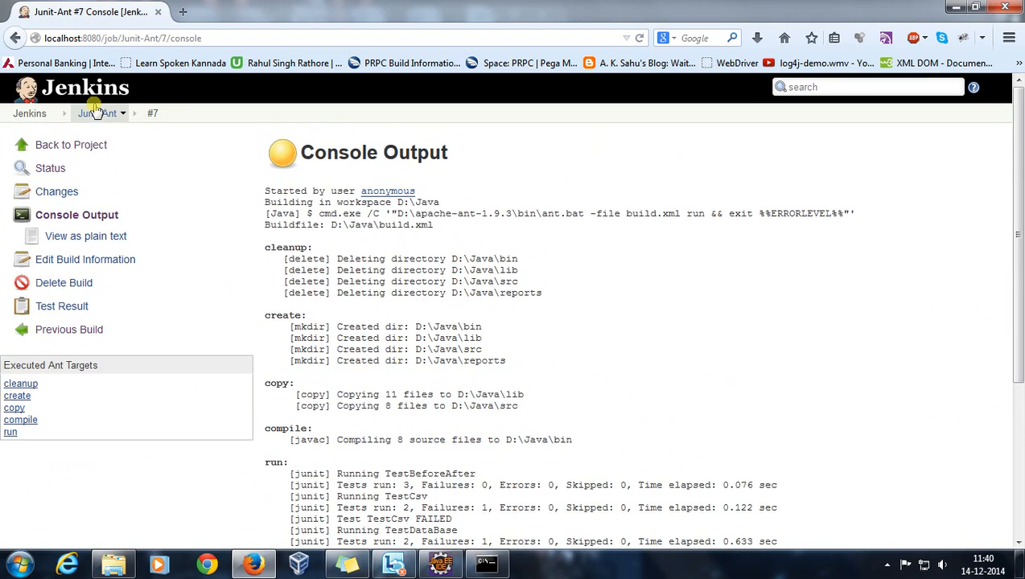
pyautogui.click(97, 112)
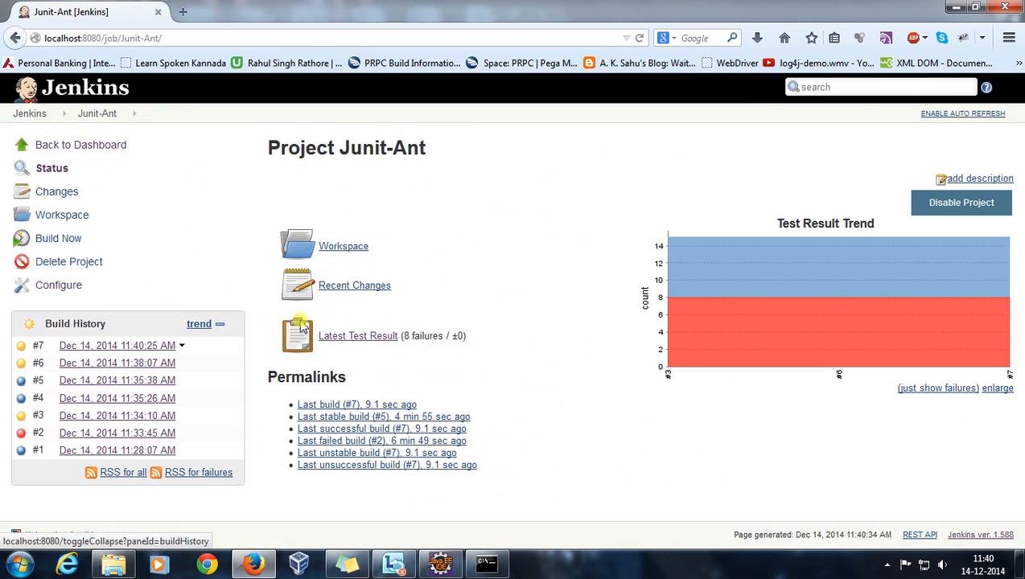
pyautogui.click(357, 335)
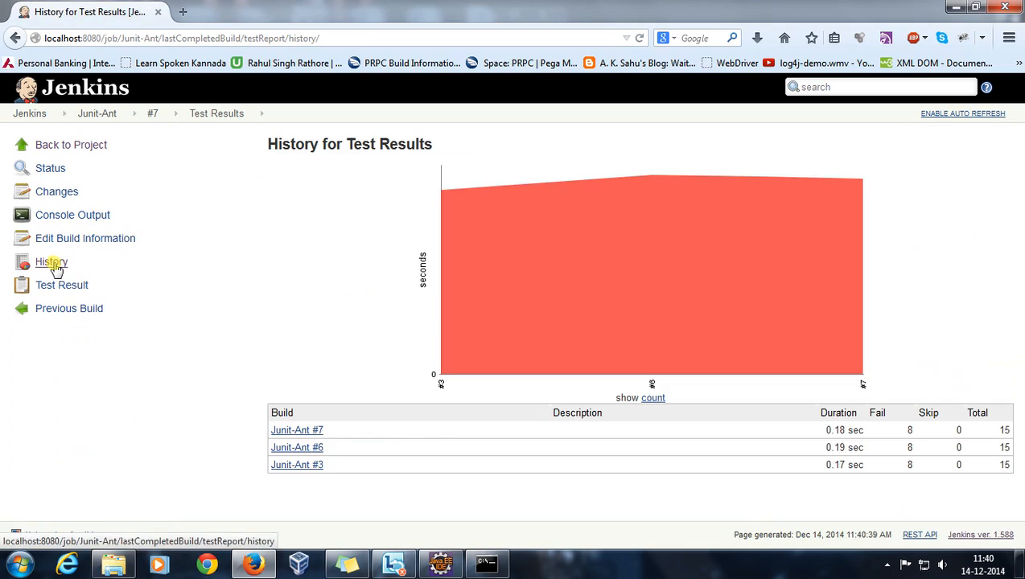
pyautogui.moveTo(366, 494)
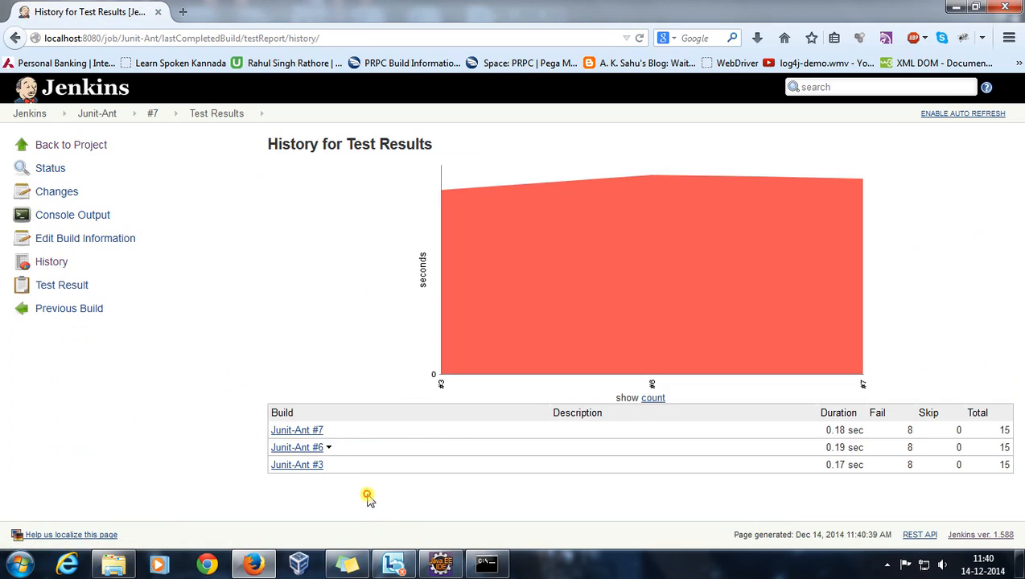
pyautogui.moveTo(655, 310)
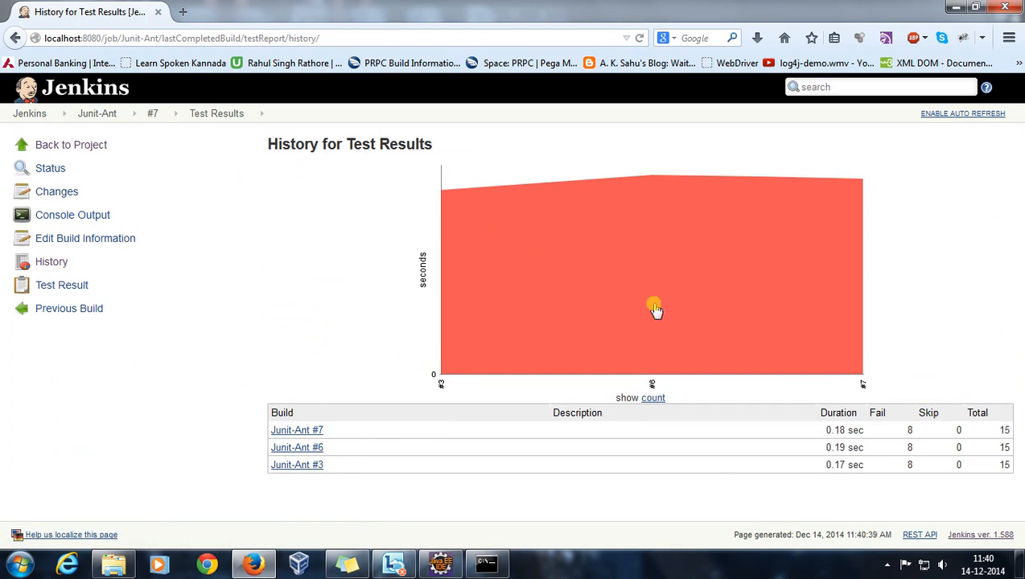
pyautogui.moveTo(259, 408)
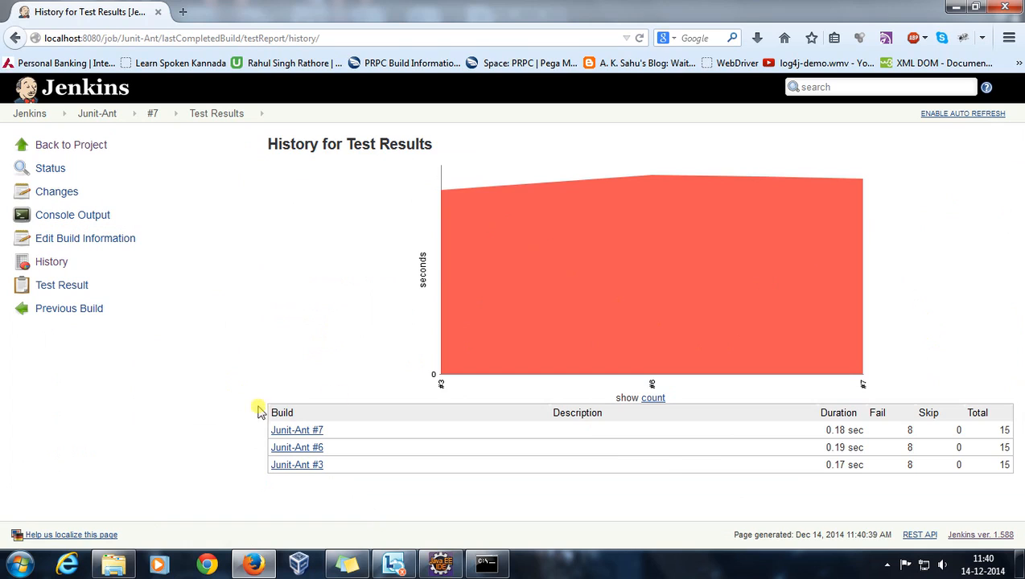
pyautogui.moveTo(363, 514)
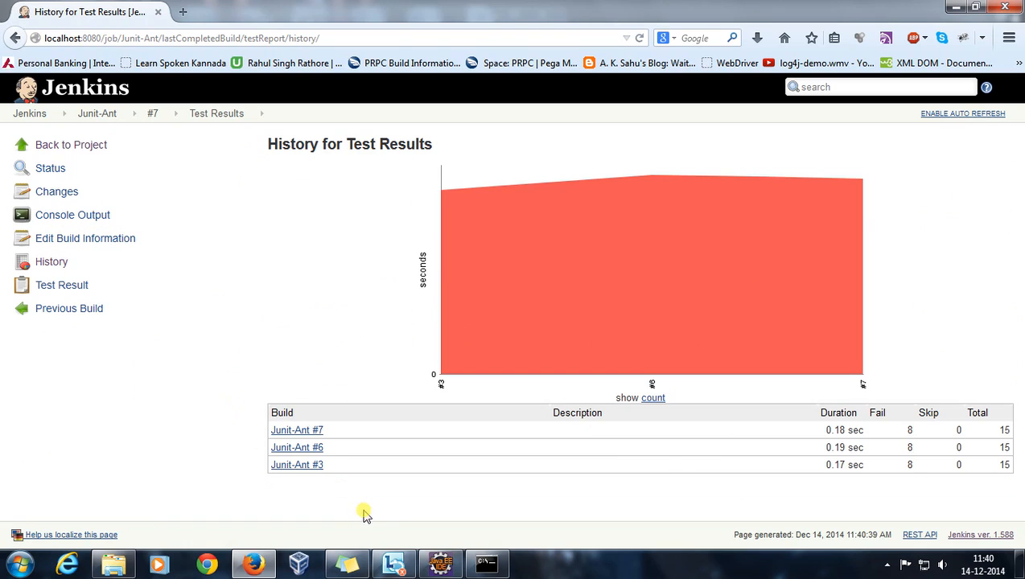
# Switch the history chart from durations to test counts across builds #3, #6 and #7.
pyautogui.click(652, 398)
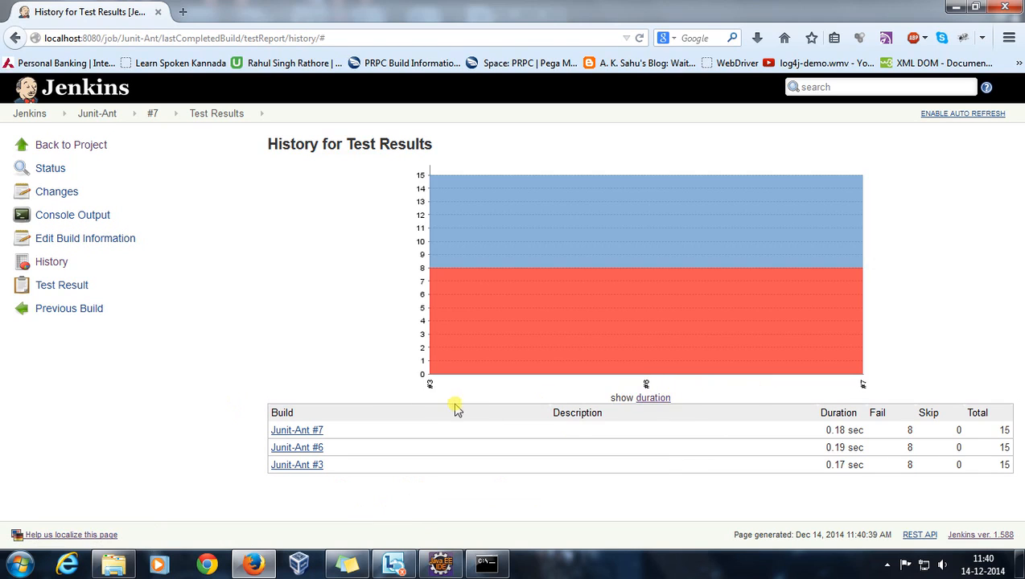
pyautogui.moveTo(402, 306)
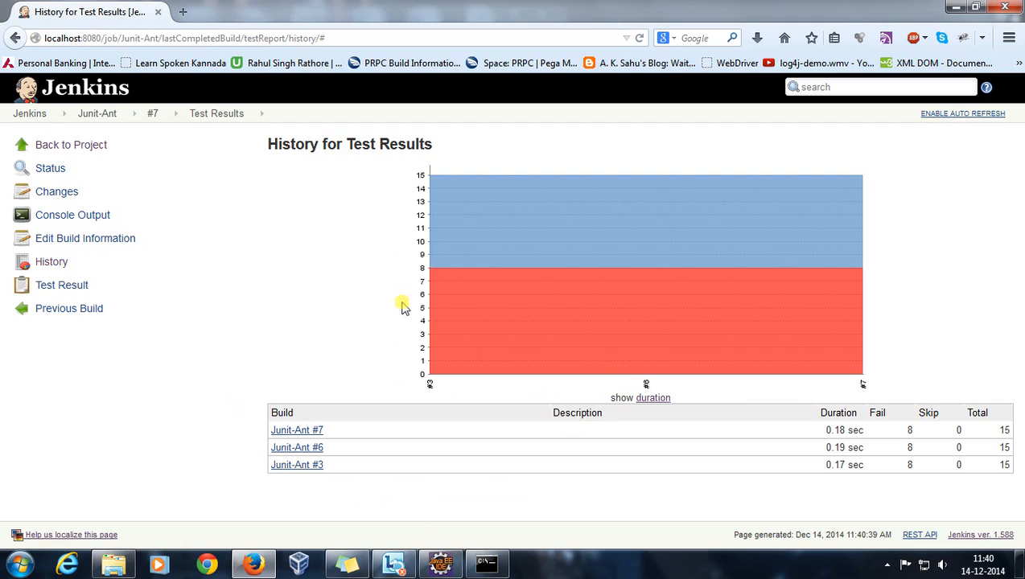
pyautogui.moveTo(651, 283)
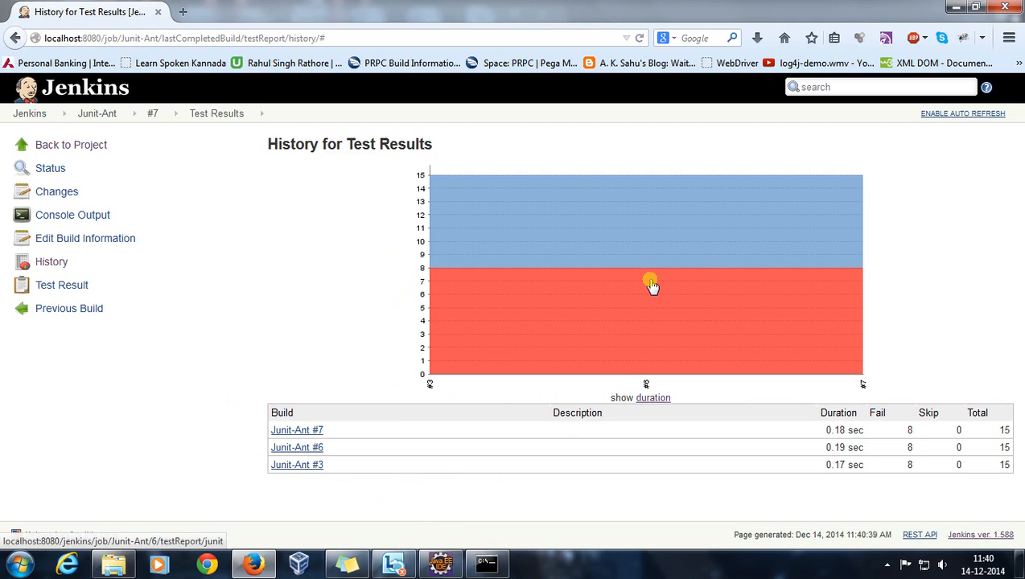
pyautogui.moveTo(477, 215)
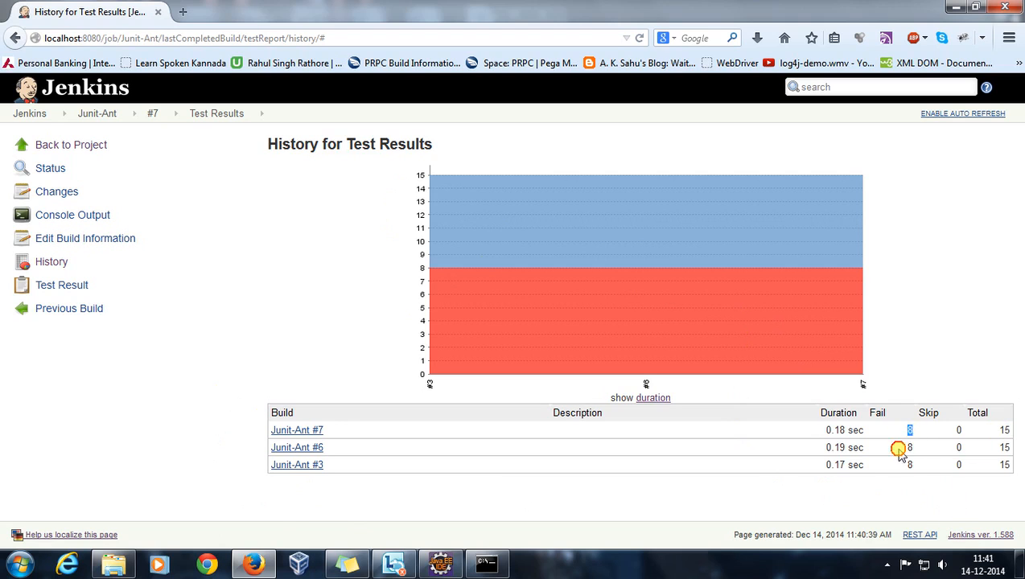
pyautogui.moveTo(147, 313)
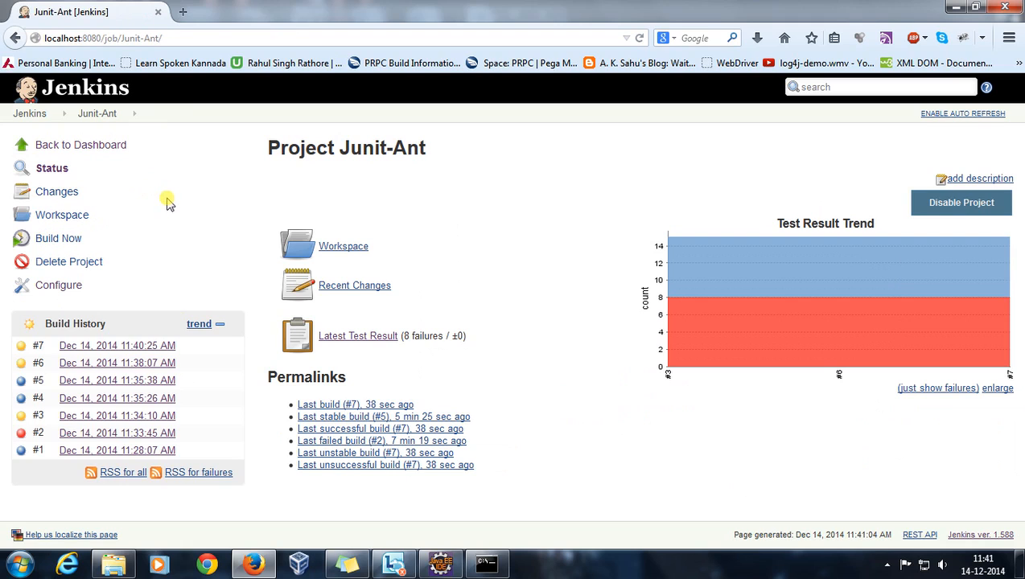
# Bring up build.xml in Eclipse and select the <formatter type="xml"/> line.
pyautogui.click(439, 563)
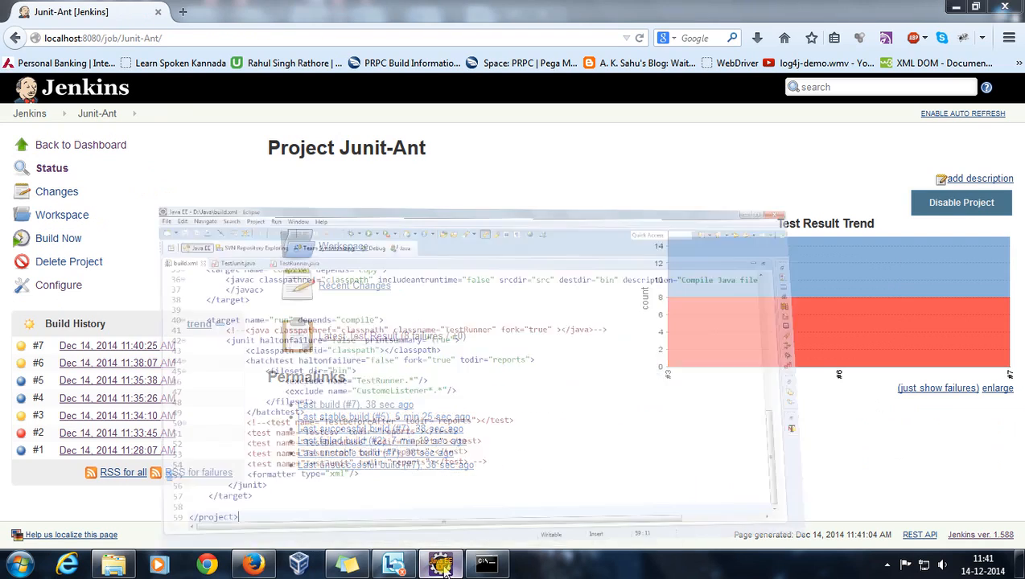
pyautogui.click(439, 563)
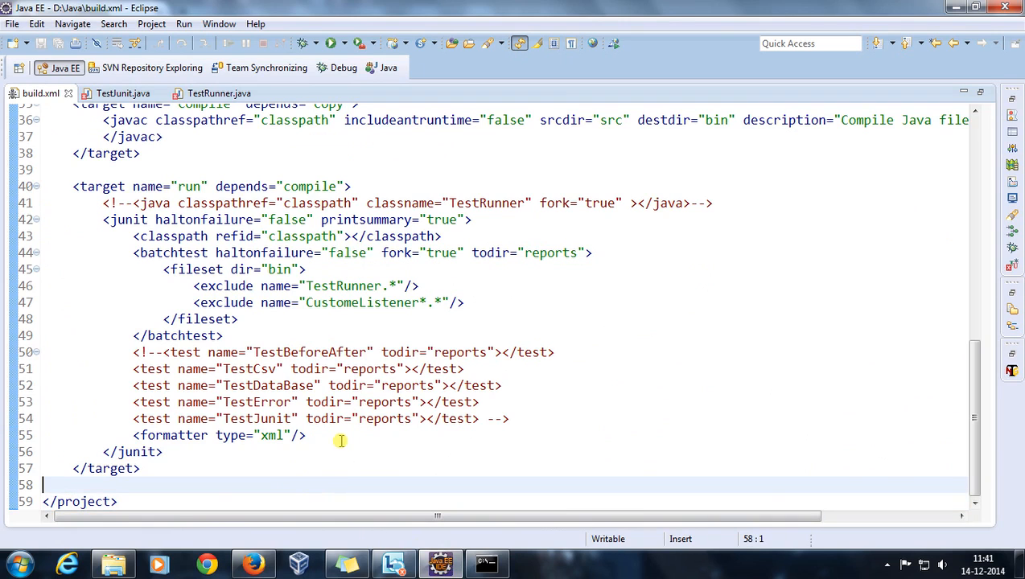
pyautogui.tripleClick(217, 435)
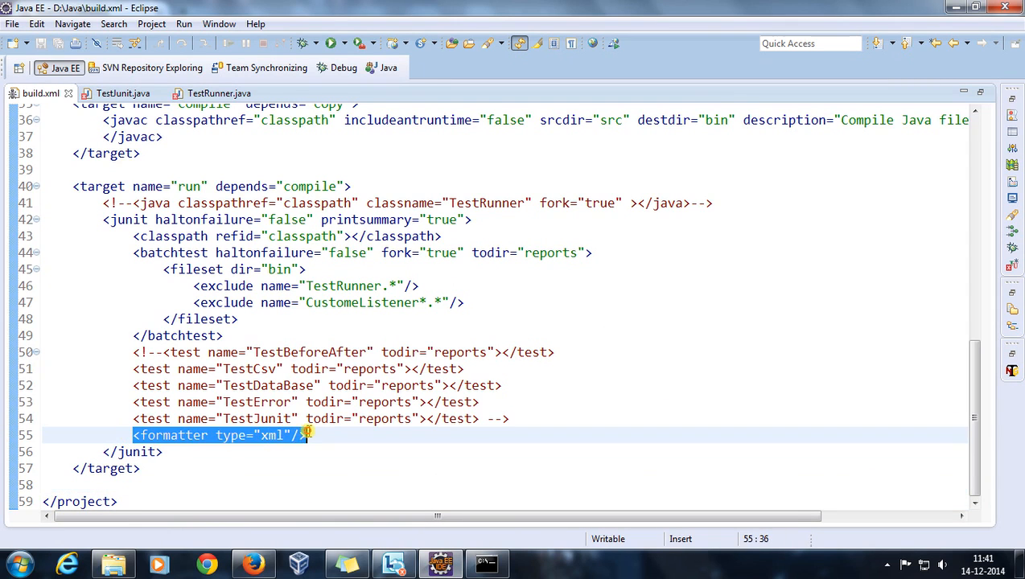